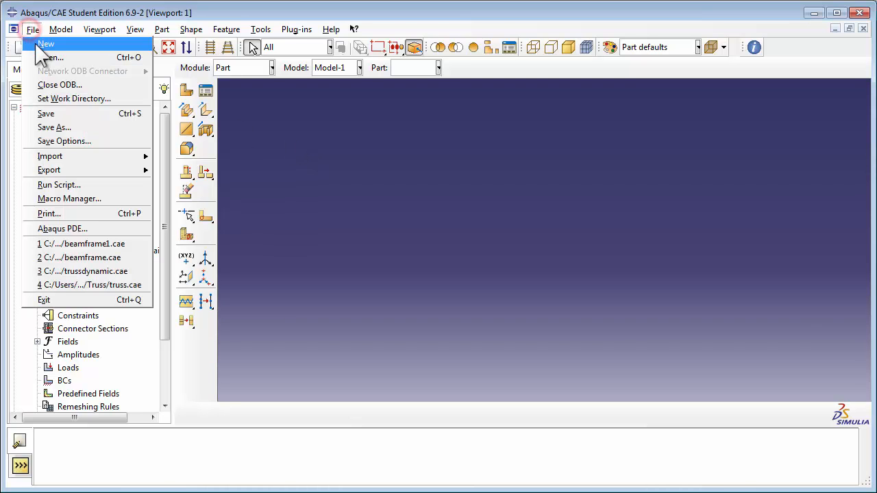
# - Start a fresh model database with an empty Model-1
pyautogui.click(47, 44)
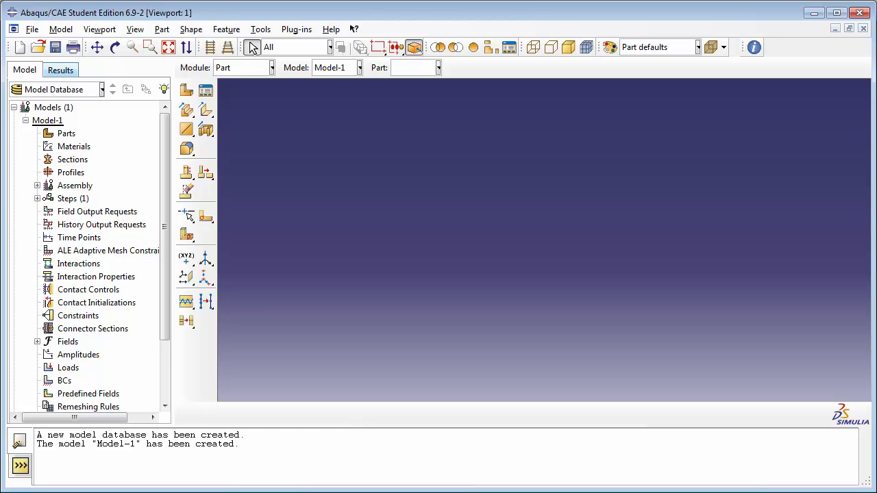
pyautogui.moveTo(56, 94)
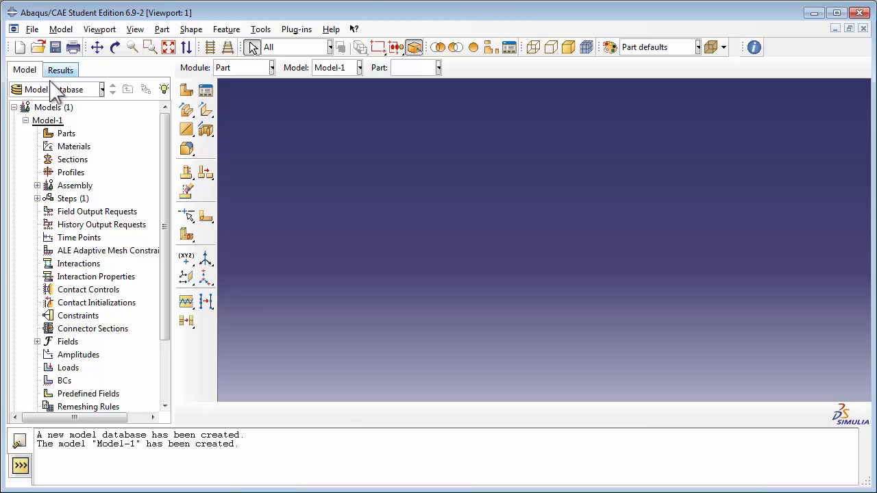
# - Rename Model-1 to 'Truss Structure' from the model tree
pyautogui.rightClick(46, 121)
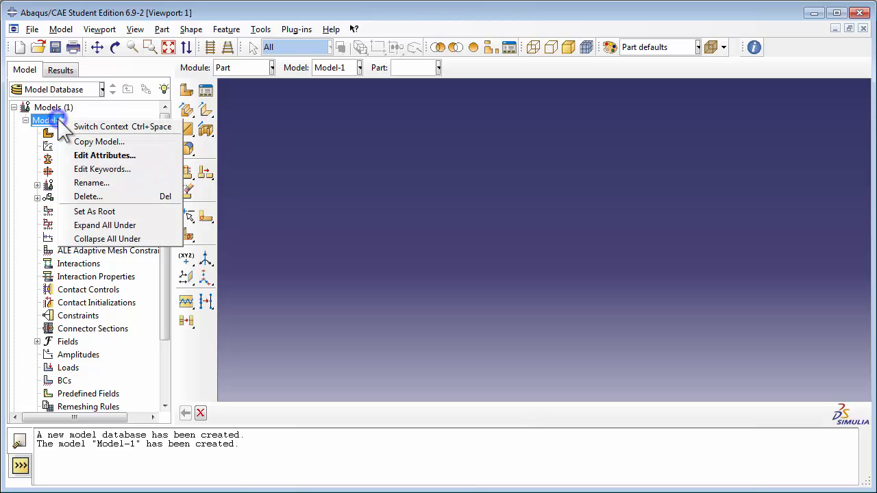
pyautogui.click(90, 183)
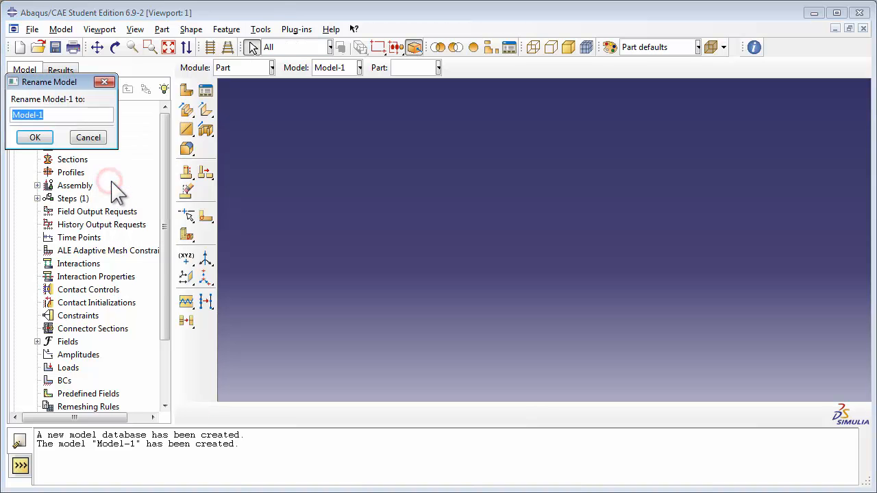
pyautogui.write('Truss S')
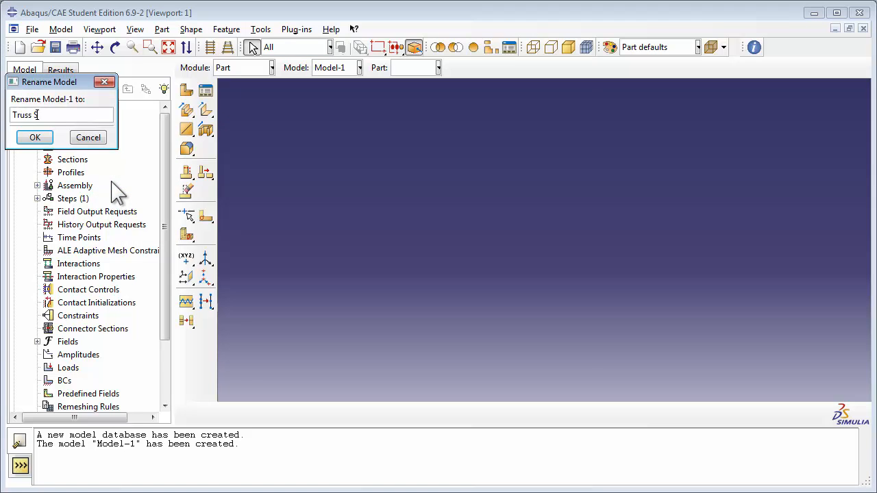
pyautogui.write('tructure')
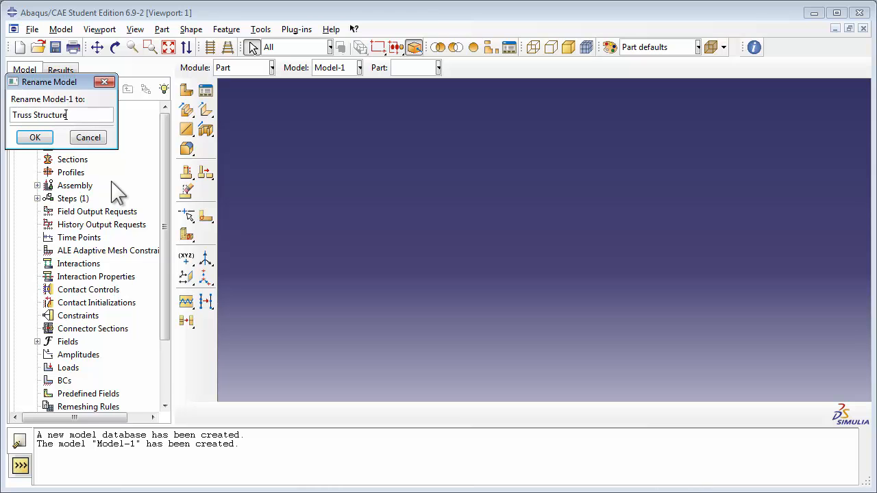
pyautogui.click(34, 137)
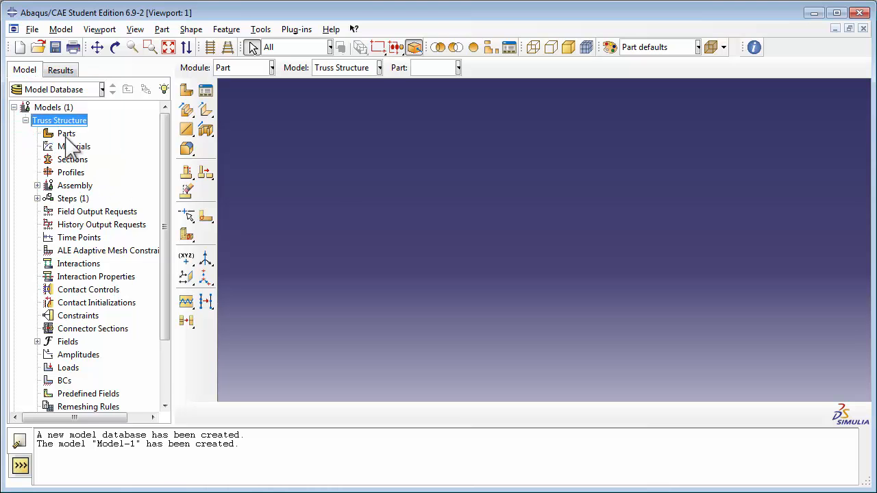
# - Create a 2D planar deformable wire part named Truss and begin its sketch
pyautogui.doubleClick(66, 133)
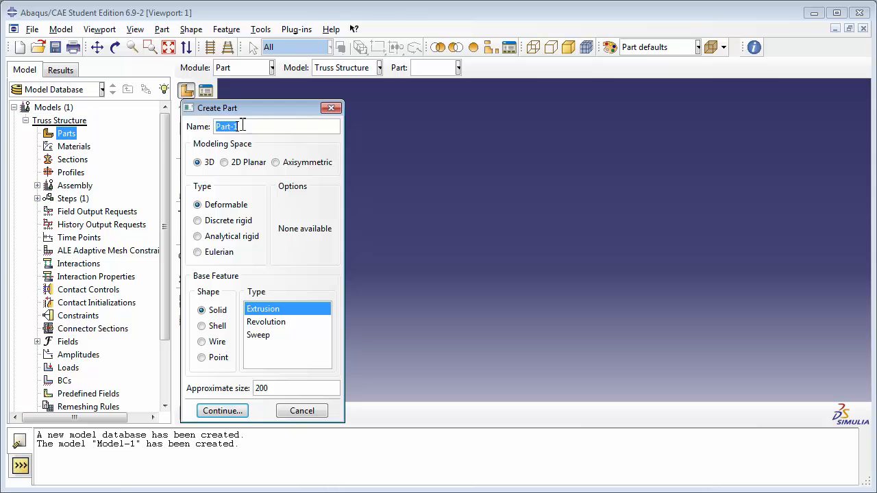
pyautogui.write('Tru')
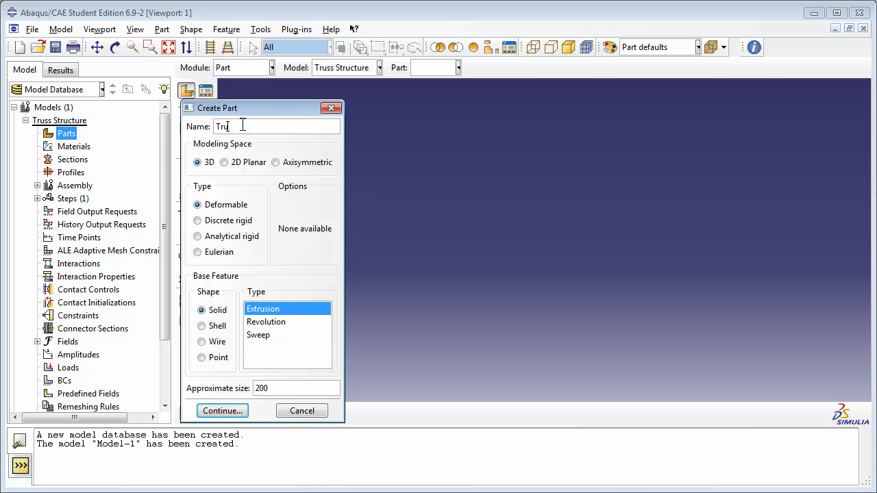
pyautogui.click(225, 161)
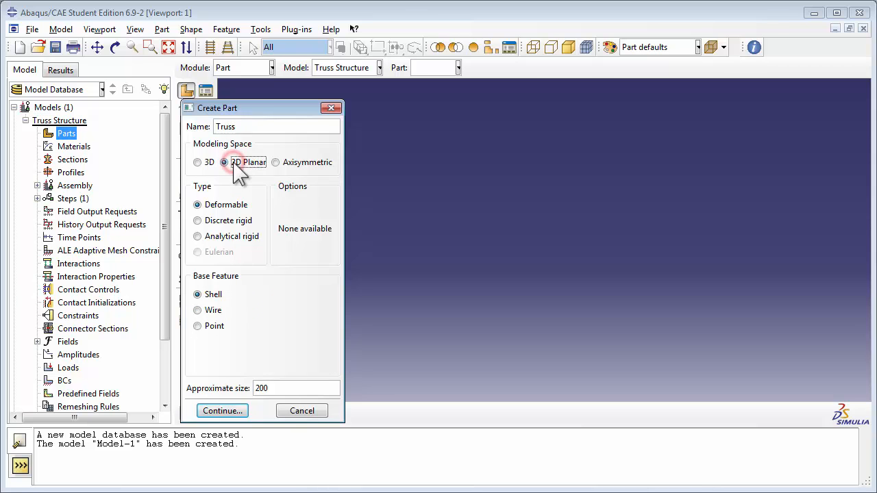
pyautogui.click(197, 309)
pyautogui.write('1')
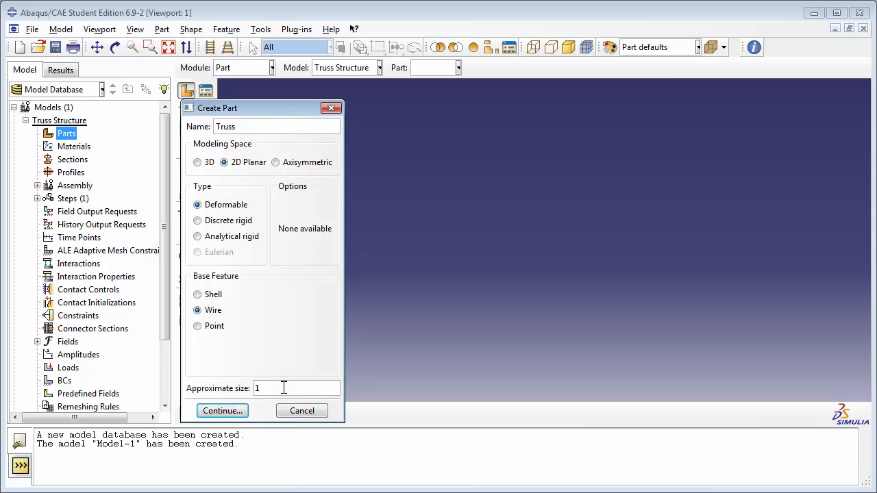
pyautogui.click(222, 411)
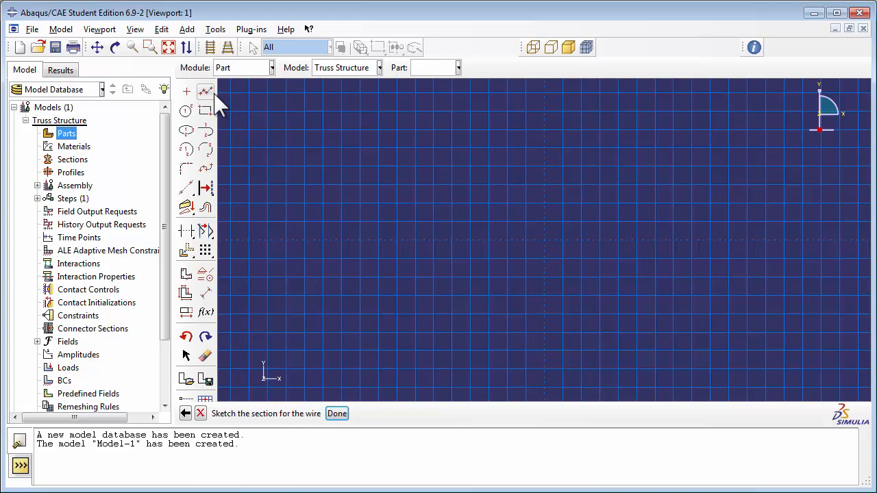
# - Sketch the connected truss lines: top chord, right and left diagonals, and a vertical member
pyautogui.click(206, 90)
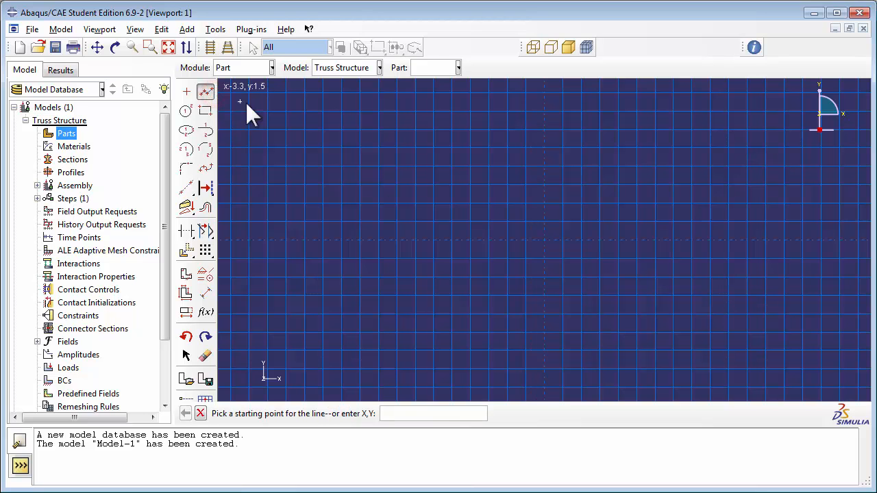
pyautogui.click(548, 244)
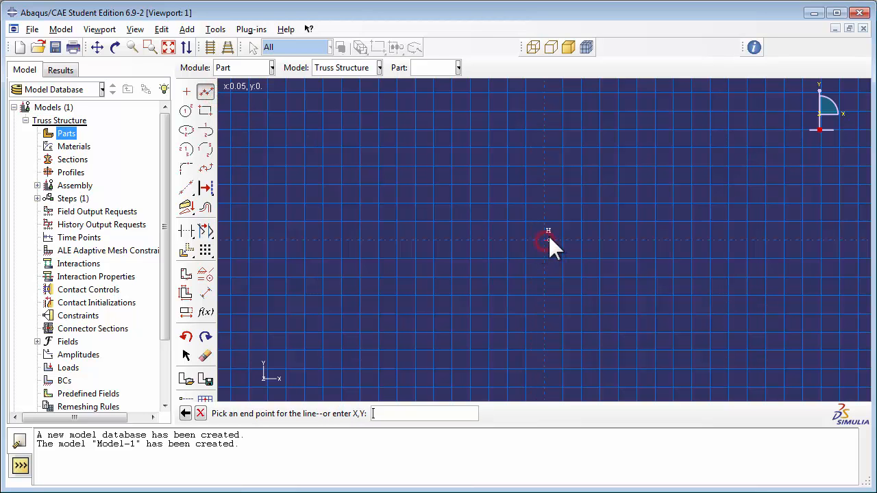
pyautogui.click(781, 239)
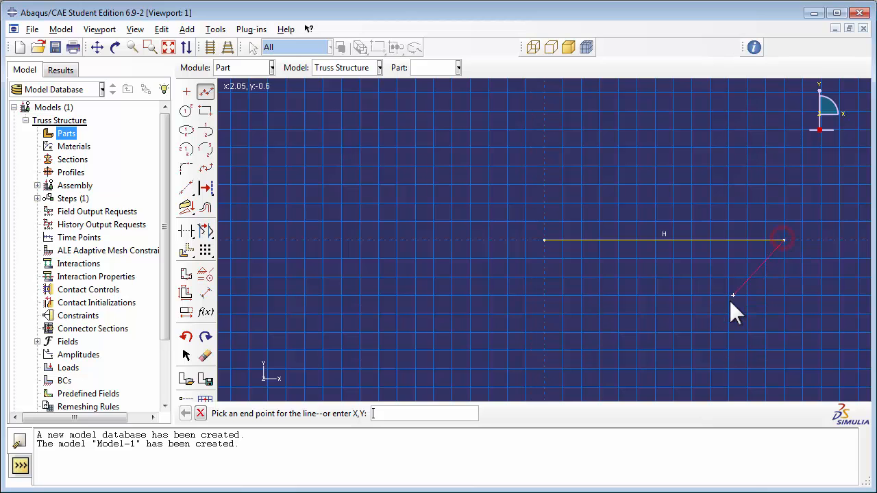
pyautogui.click(545, 314)
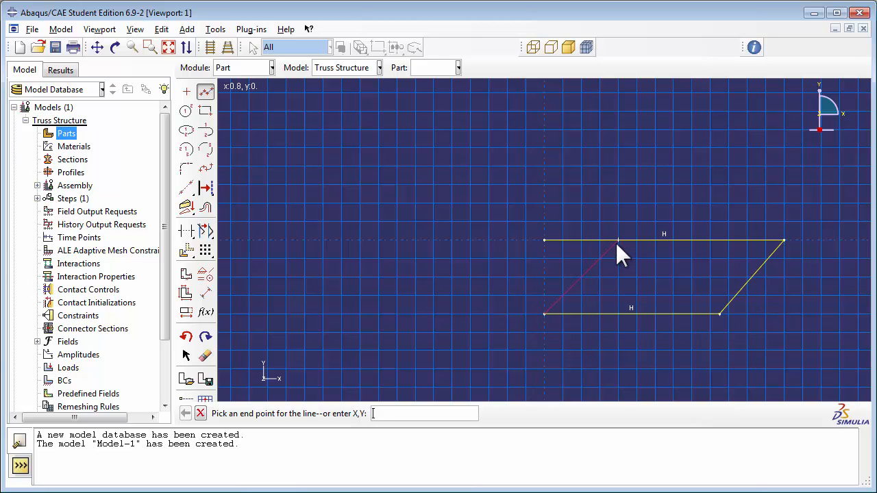
pyautogui.click(718, 313)
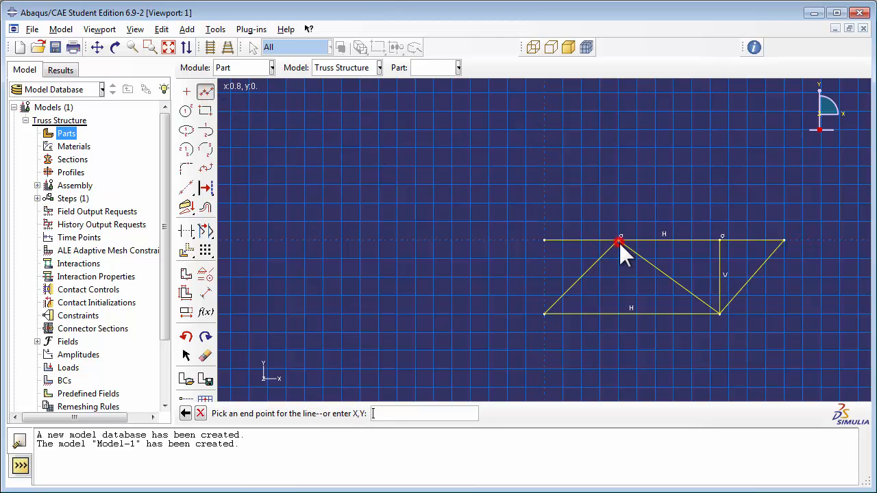
pyautogui.click(616, 314)
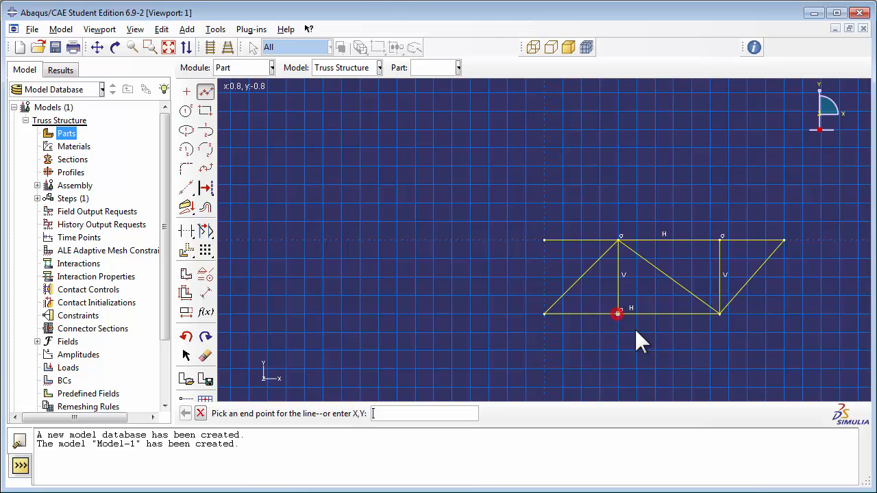
pyautogui.click(617, 314)
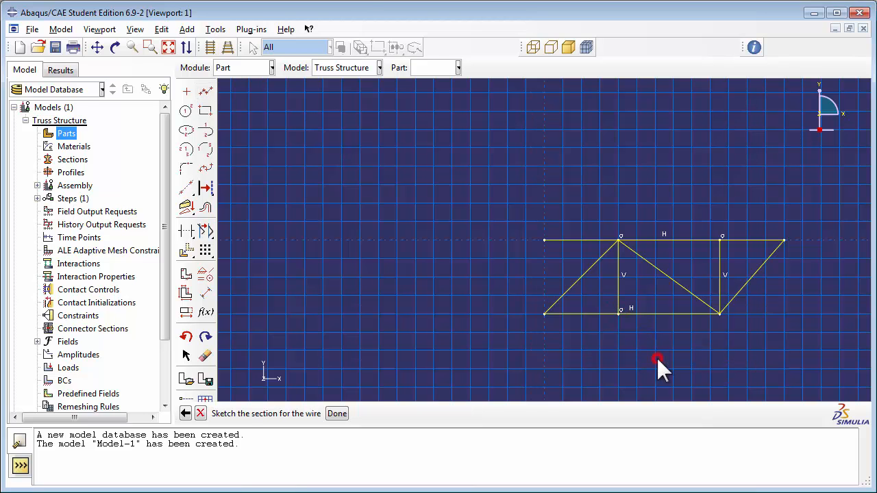
pyautogui.moveTo(205, 236)
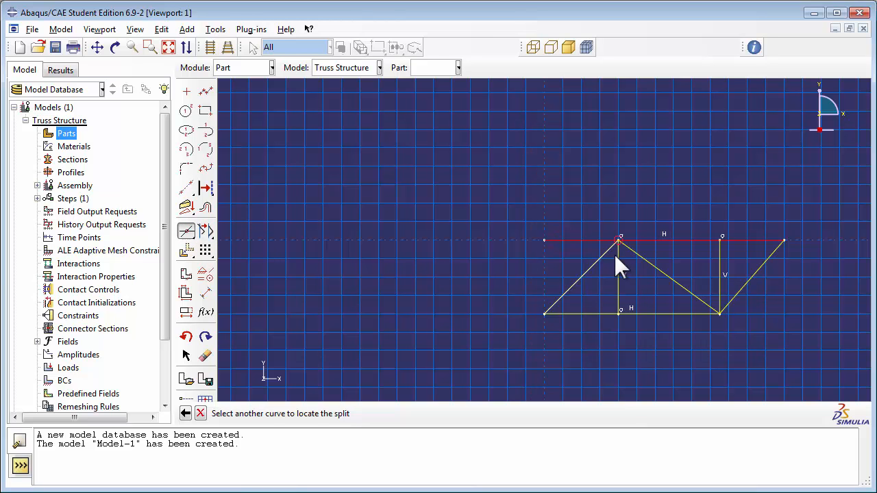
# - Split the top chord where another member meets it
pyautogui.click(668, 241)
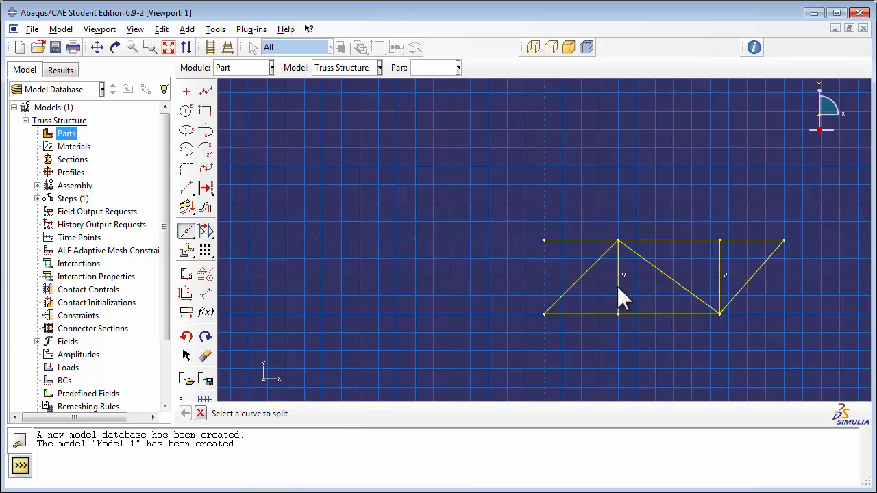
pyautogui.moveTo(239, 260)
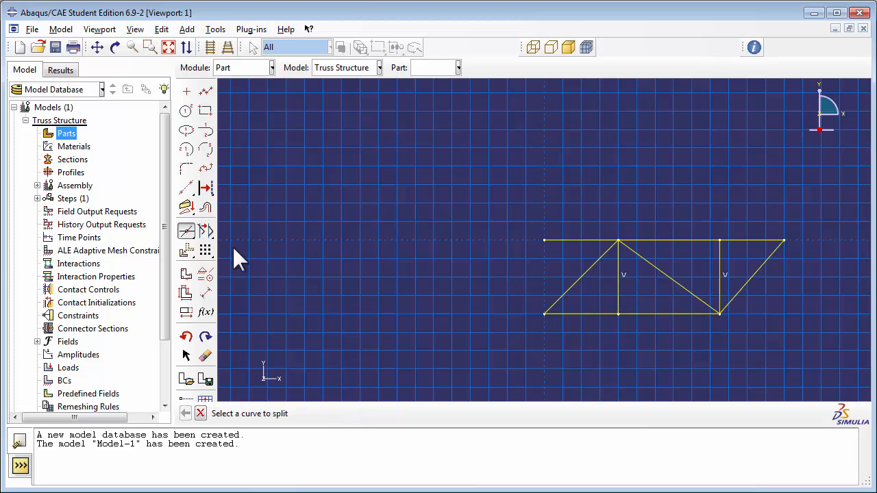
pyautogui.moveTo(206, 274)
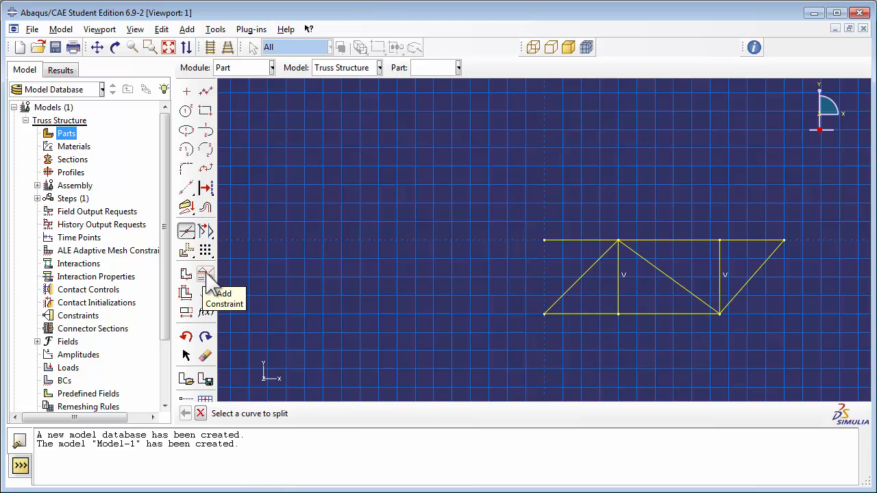
# - Add an Equal length constraint linking the chord segment and both vertical members
pyautogui.click(206, 273)
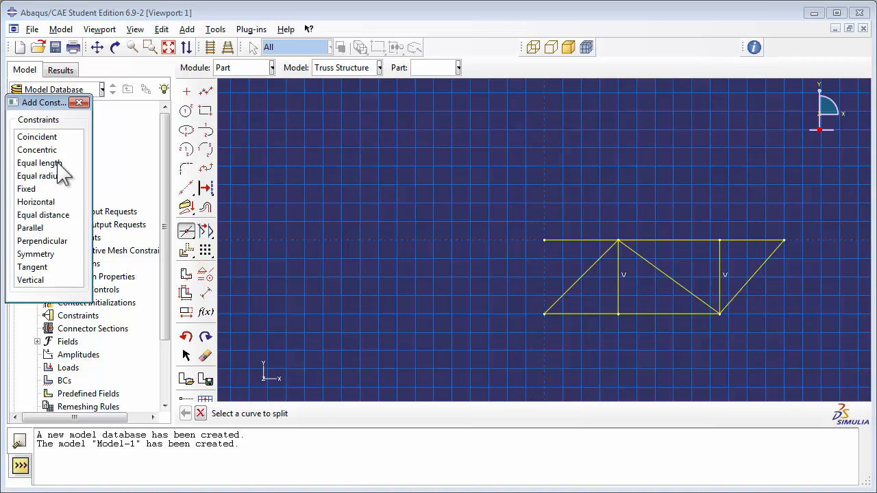
pyautogui.click(38, 161)
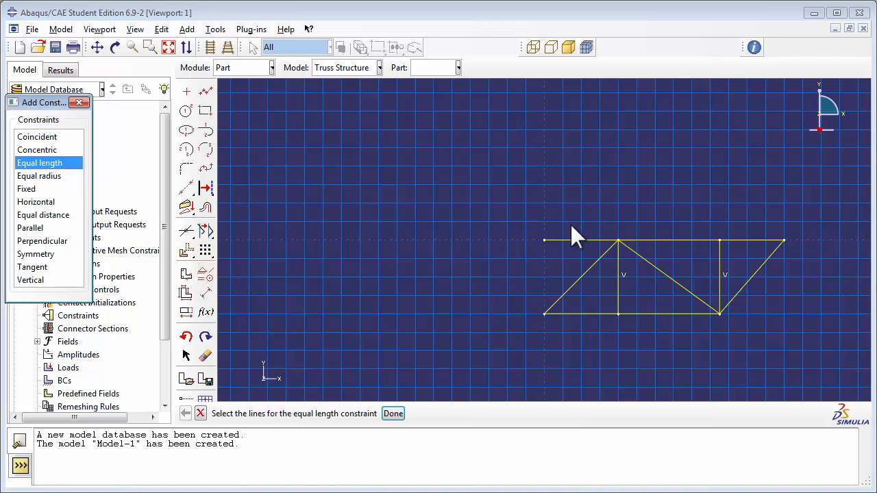
pyautogui.click(650, 240)
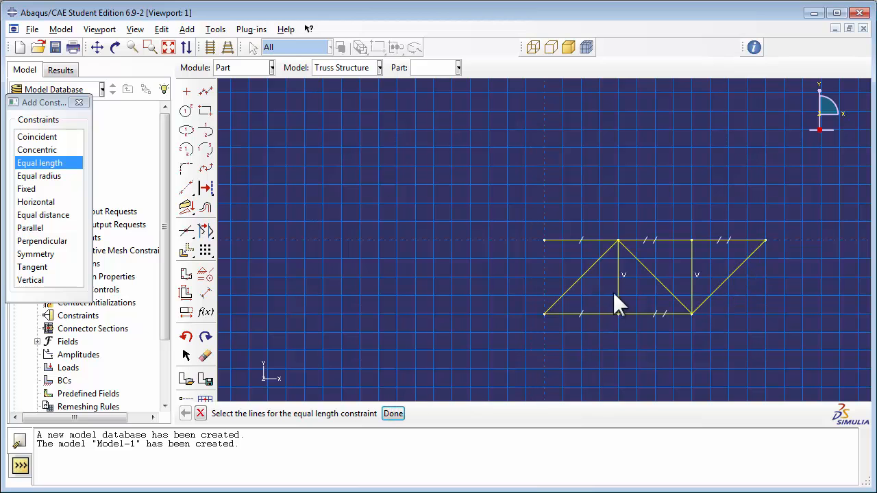
pyautogui.click(690, 277)
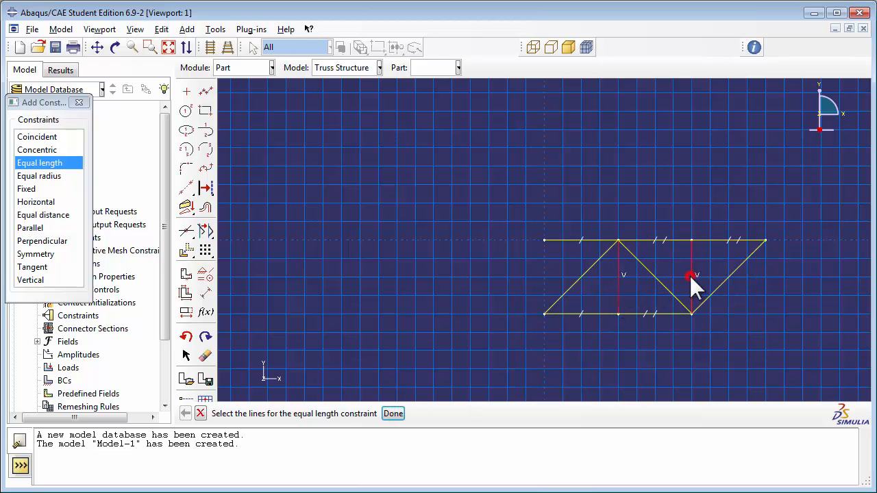
pyautogui.click(690, 277)
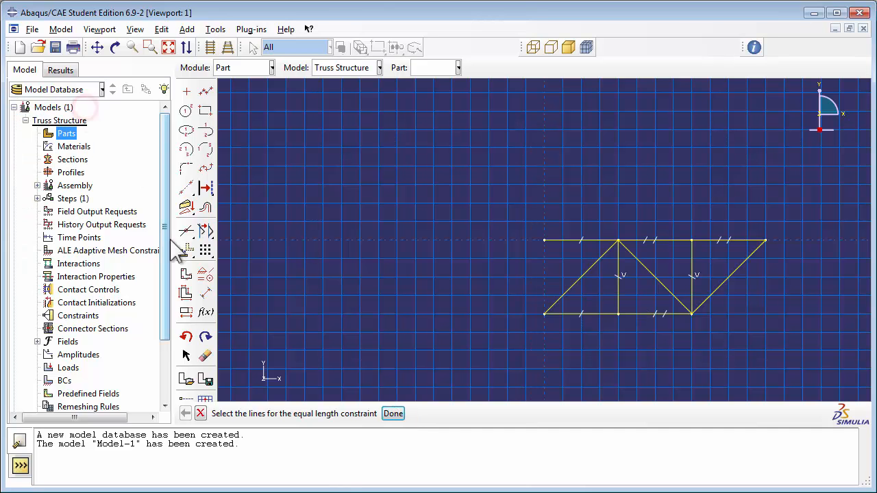
# - Dimension the truss 1.5 high with the top panel width, then complete the sketched part
pyautogui.click(206, 293)
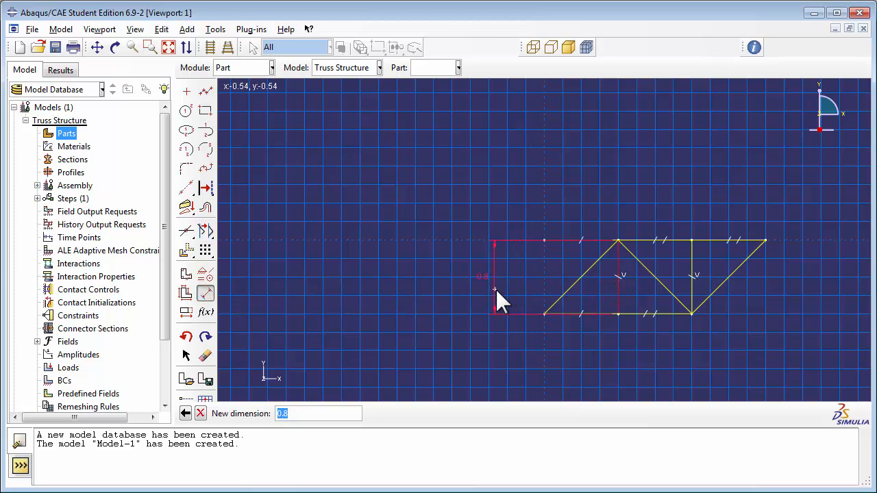
pyautogui.write('1.')
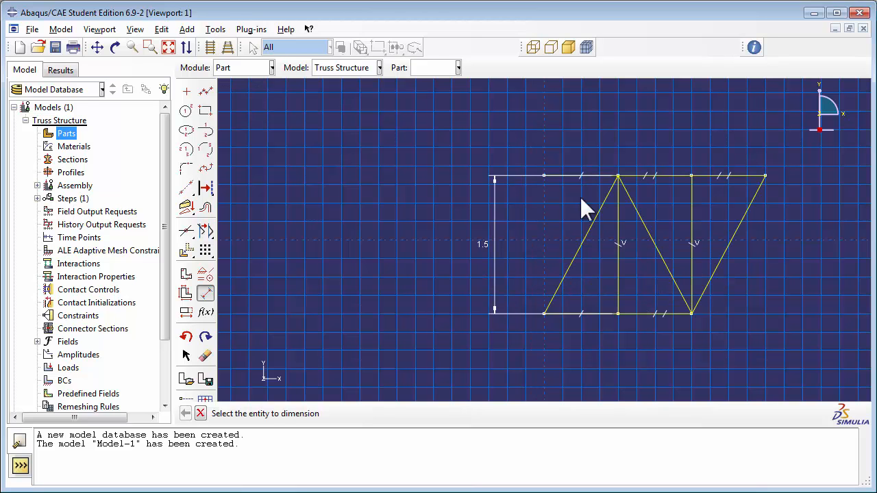
pyautogui.moveTo(500, 253)
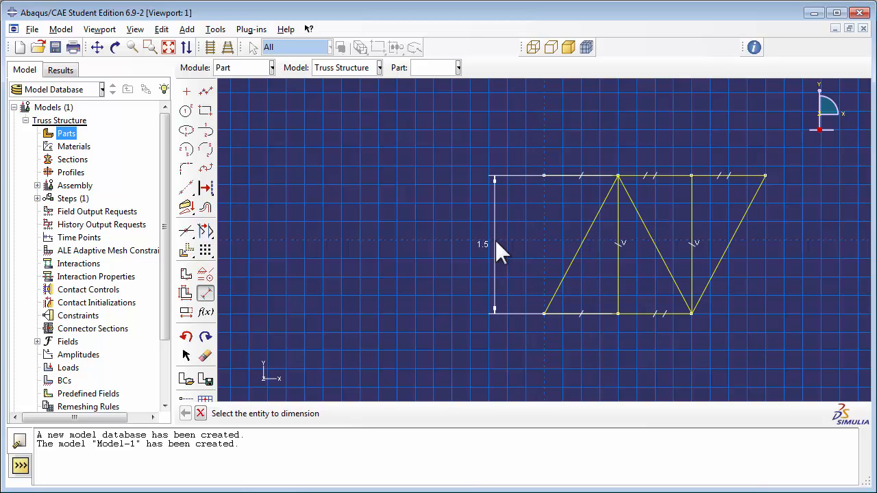
pyautogui.moveTo(602, 190)
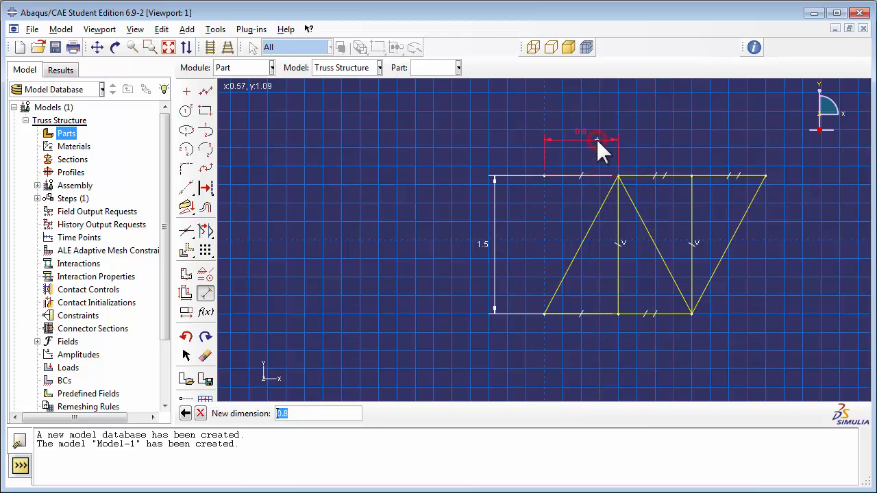
pyautogui.write('1')
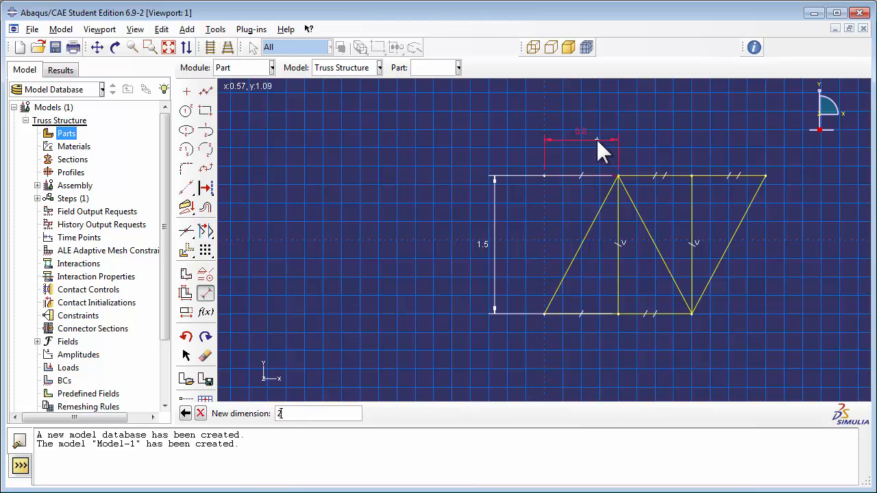
pyautogui.press('Return')
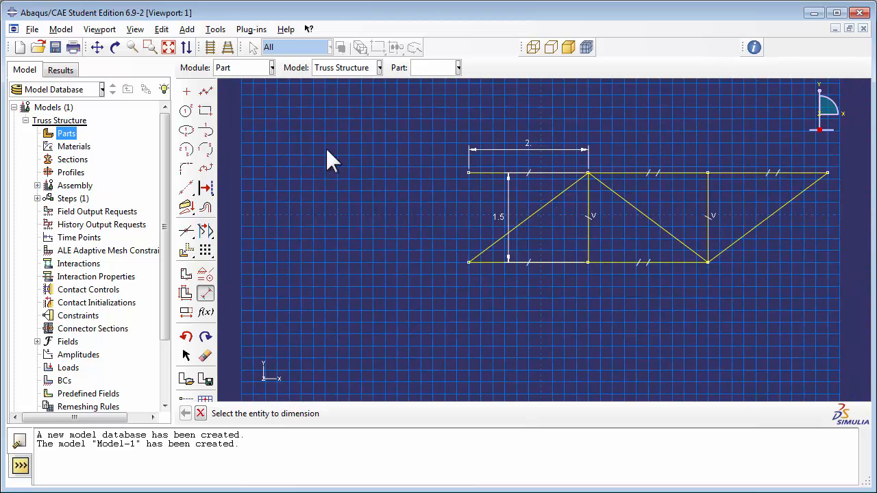
pyautogui.click(202, 414)
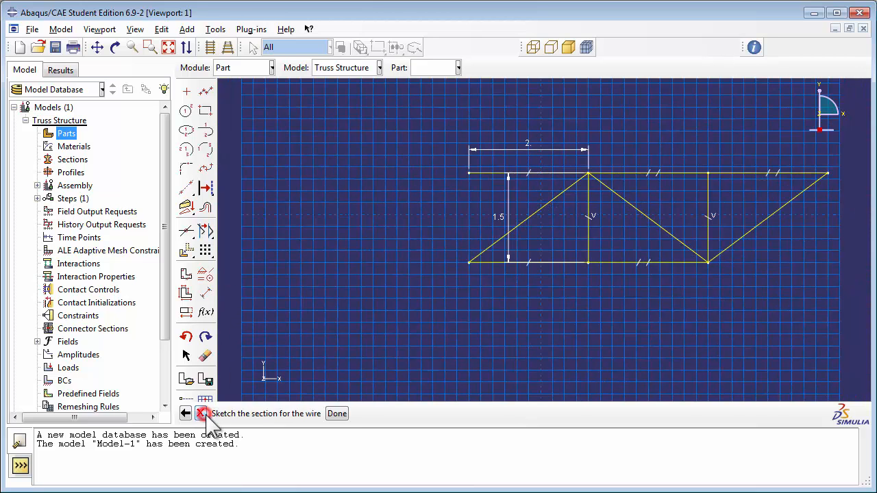
pyautogui.click(337, 413)
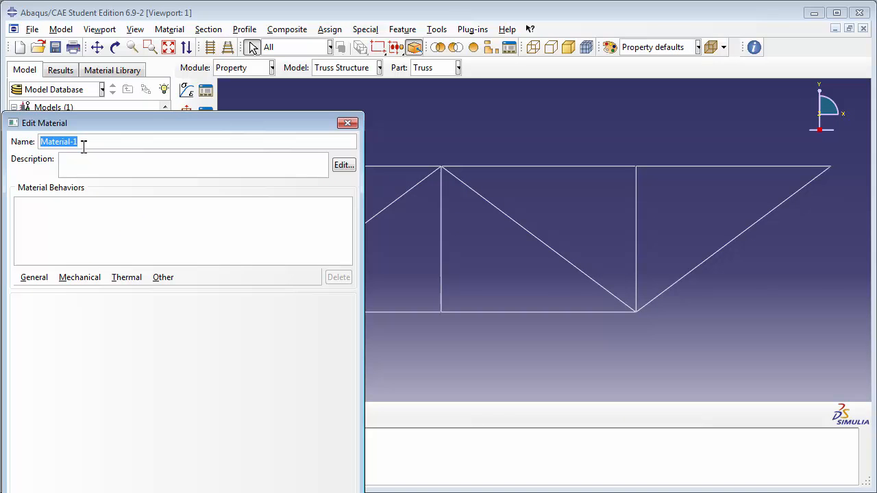
# - Define AISI 1005 Steel with density 7872 and elastic modulus 200E9, Poisson's ratio 0.2
pyautogui.write('AISI 10')
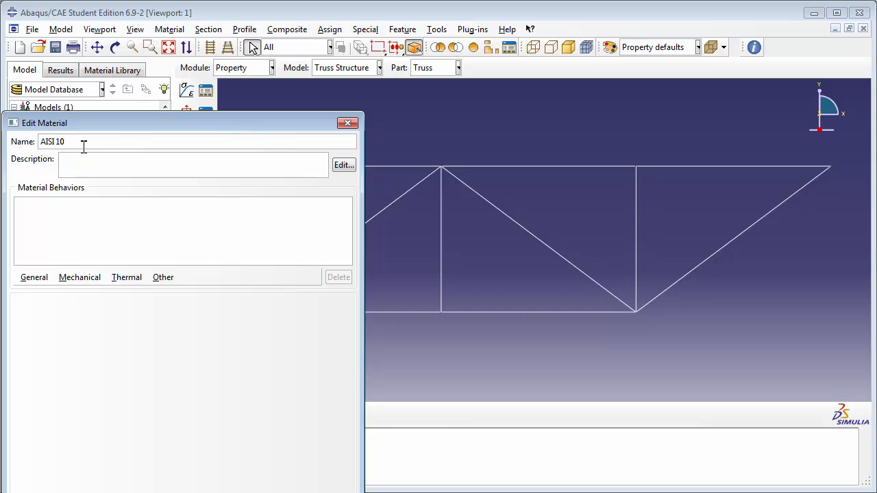
pyautogui.write('05 Steel')
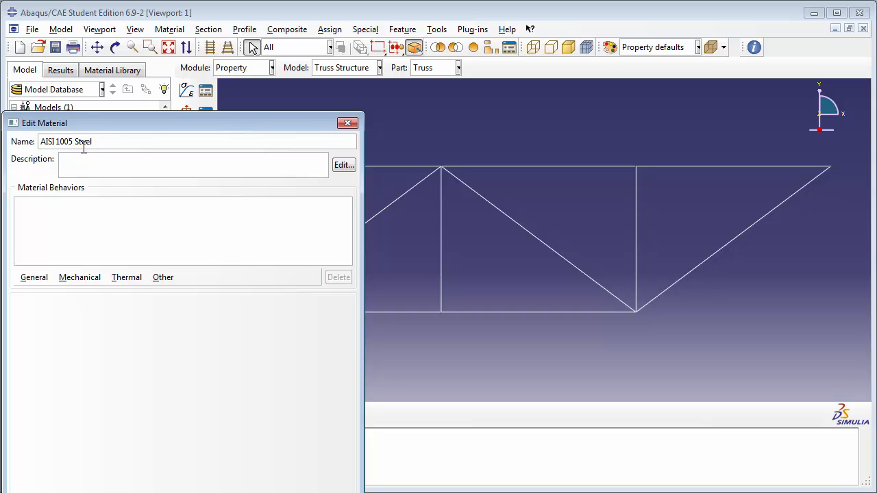
pyautogui.click(35, 277)
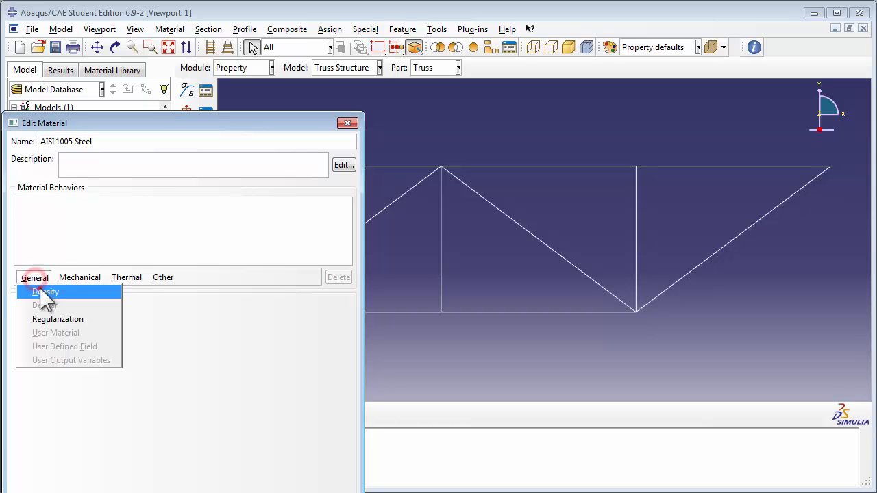
pyautogui.click(46, 290)
pyautogui.write('7872')
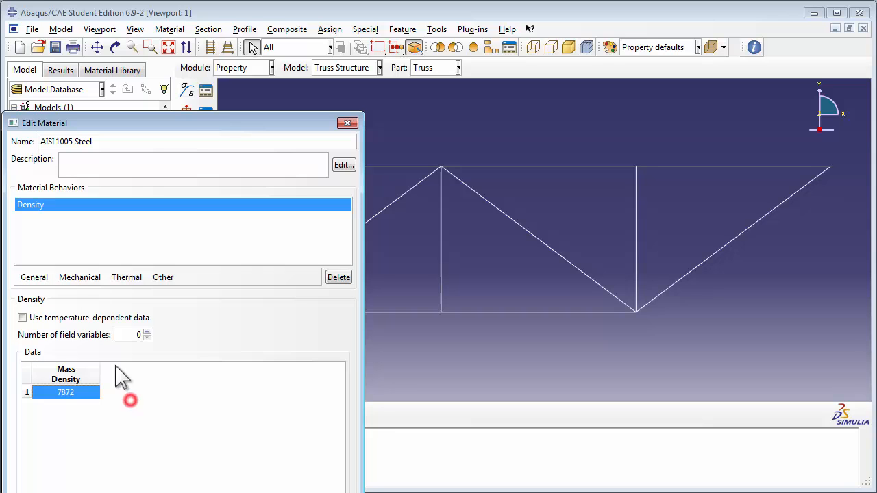
pyautogui.click(80, 277)
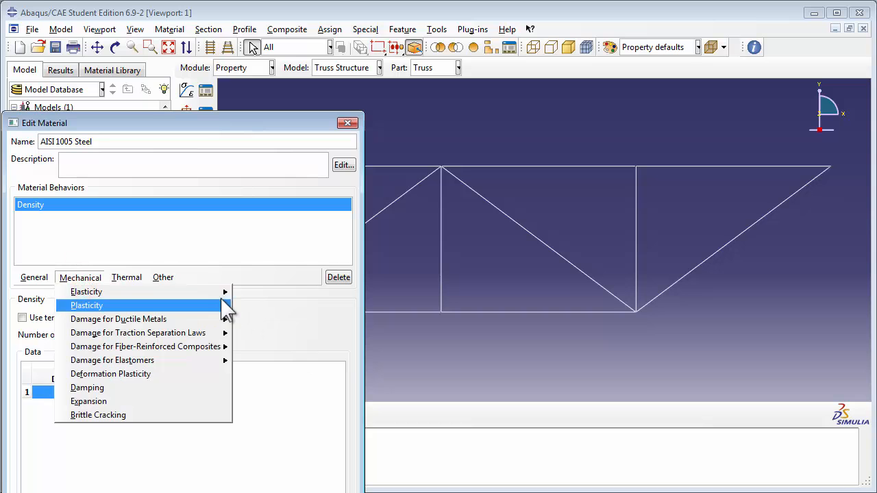
pyautogui.click(86, 290)
pyautogui.write('200E9')
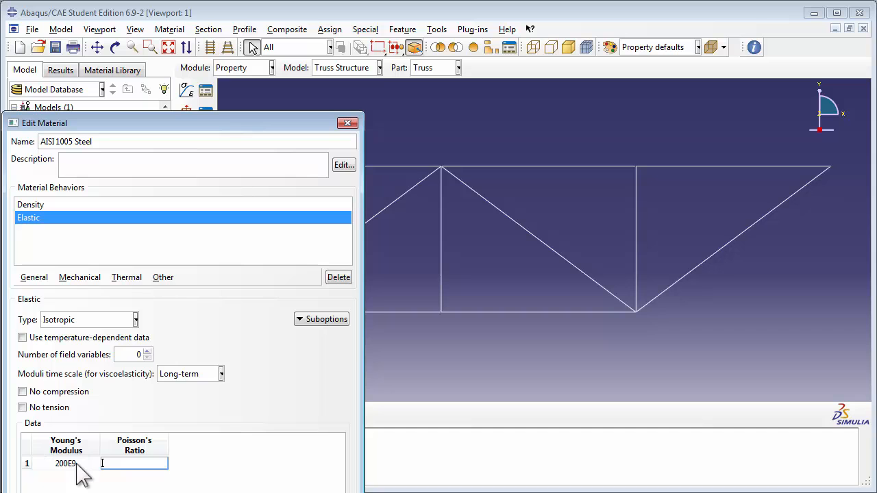
pyautogui.write('0.2')
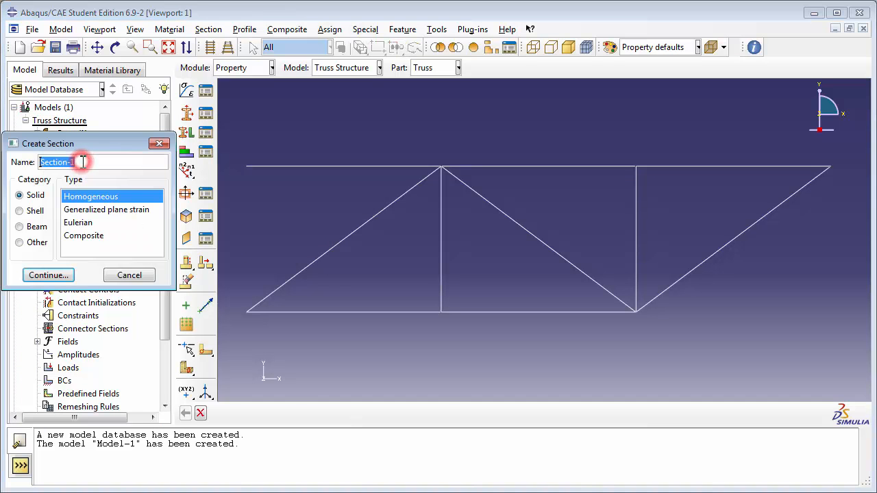
pyautogui.moveTo(81, 162)
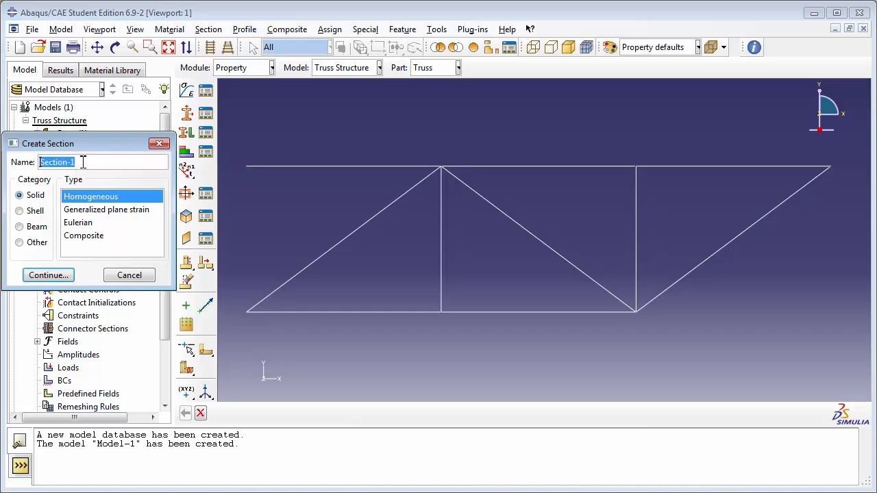
# - Create a Beam > Truss section 'Truss Section' in AISI 1005 Steel with area 3.14E-4
pyautogui.write('Truss')
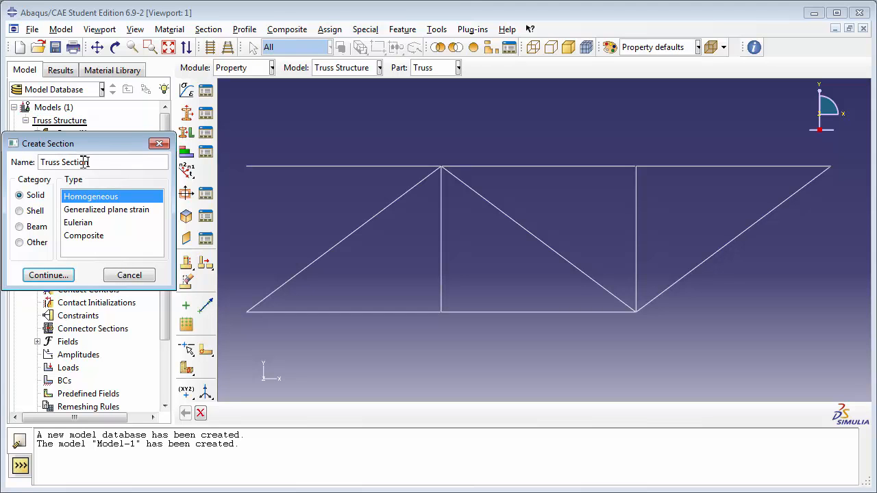
pyautogui.moveTo(42, 232)
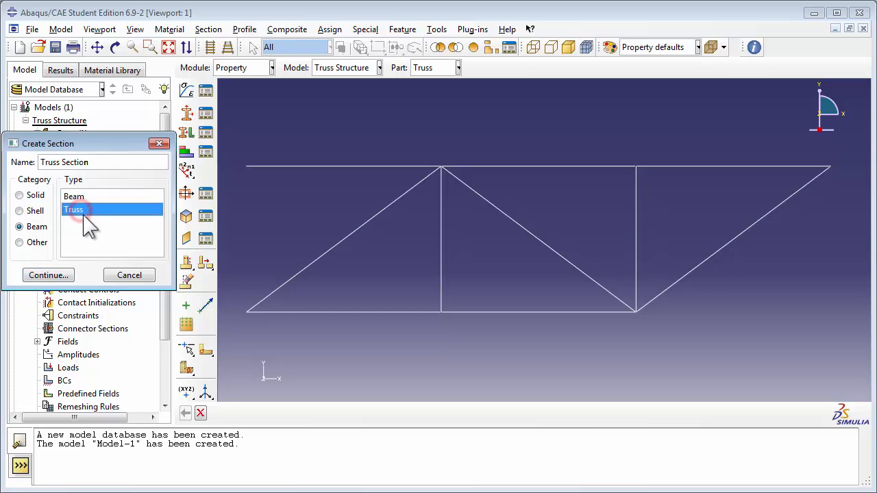
pyautogui.click(48, 274)
pyautogui.write('3.14E-4')
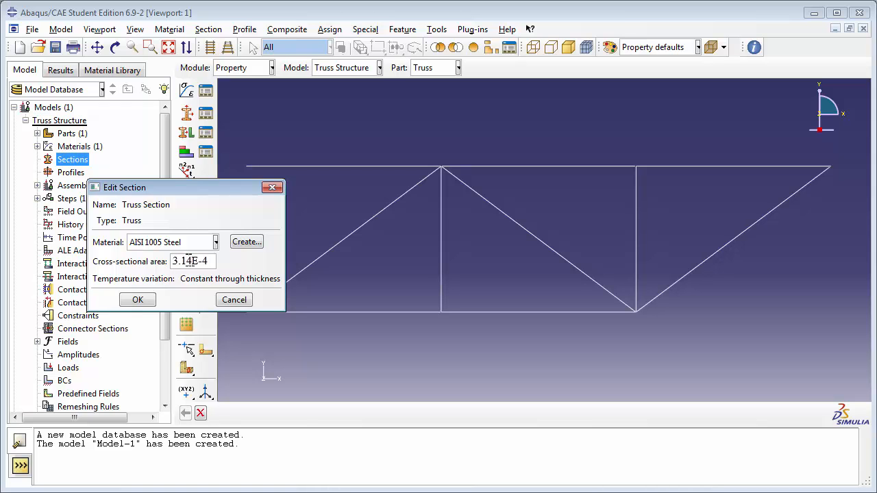
pyautogui.click(137, 299)
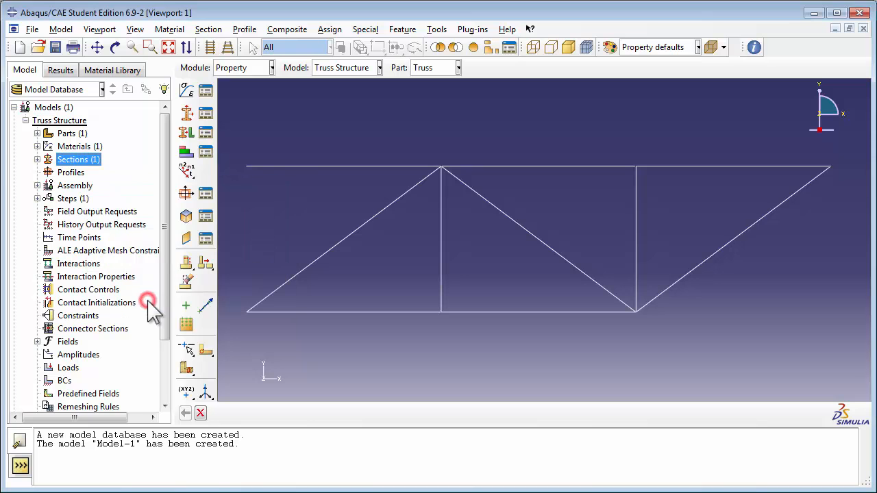
# - Assign Truss Section to the whole Truss part as its region
pyautogui.click(38, 132)
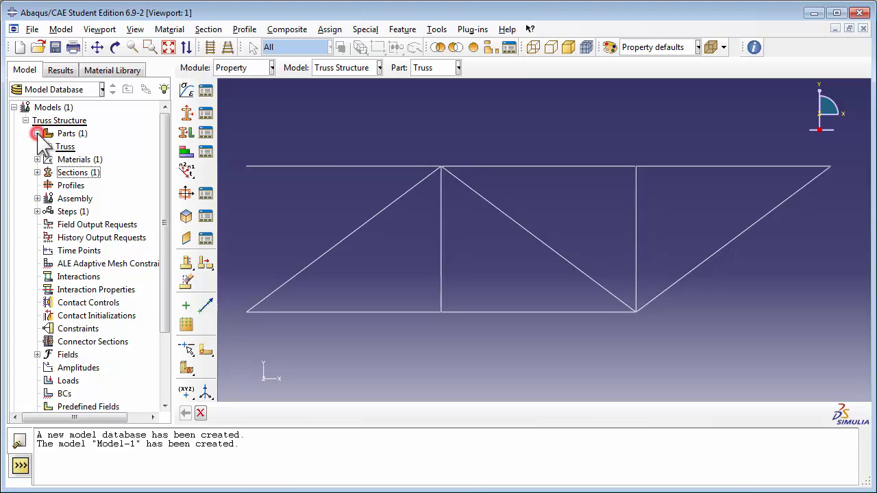
pyautogui.click(39, 147)
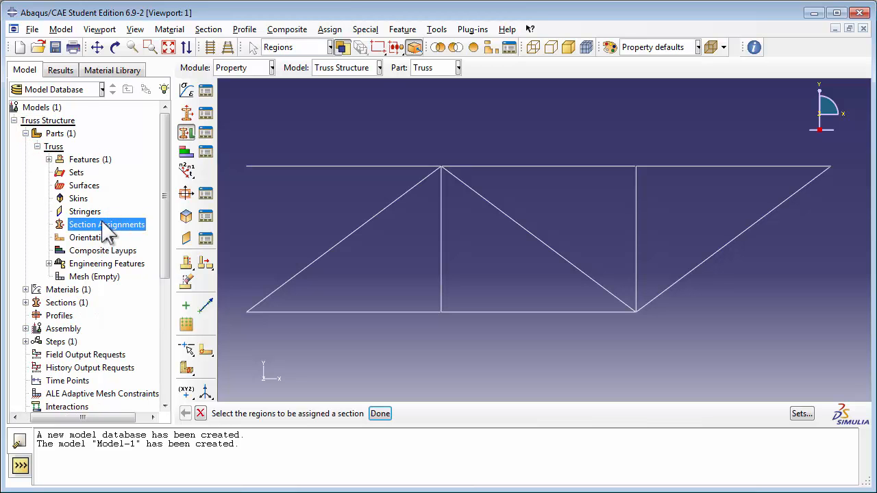
pyautogui.moveTo(288, 218)
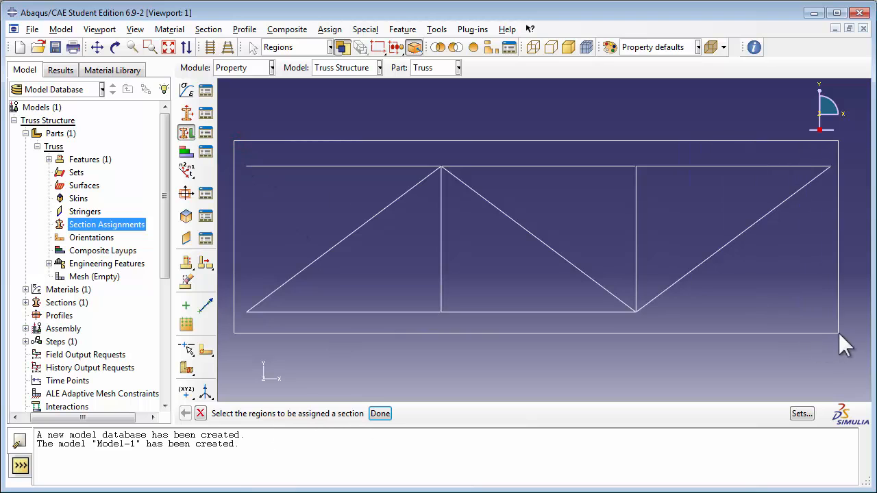
pyautogui.click(380, 414)
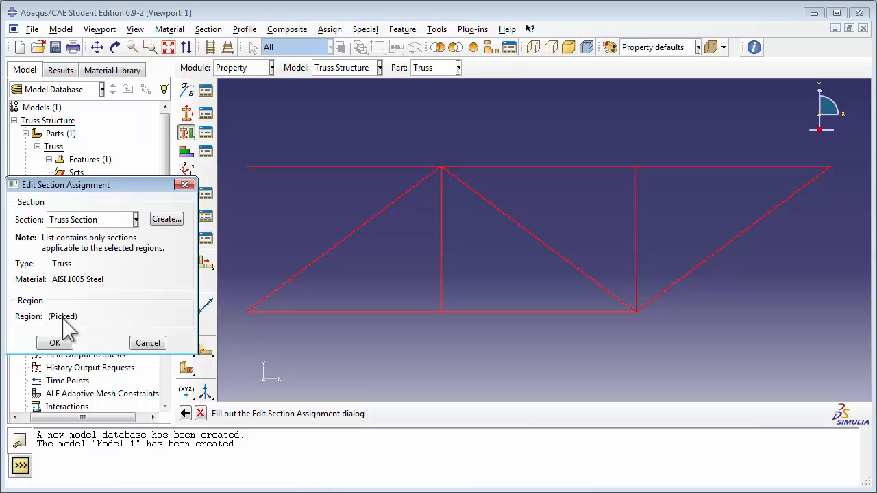
pyautogui.click(55, 342)
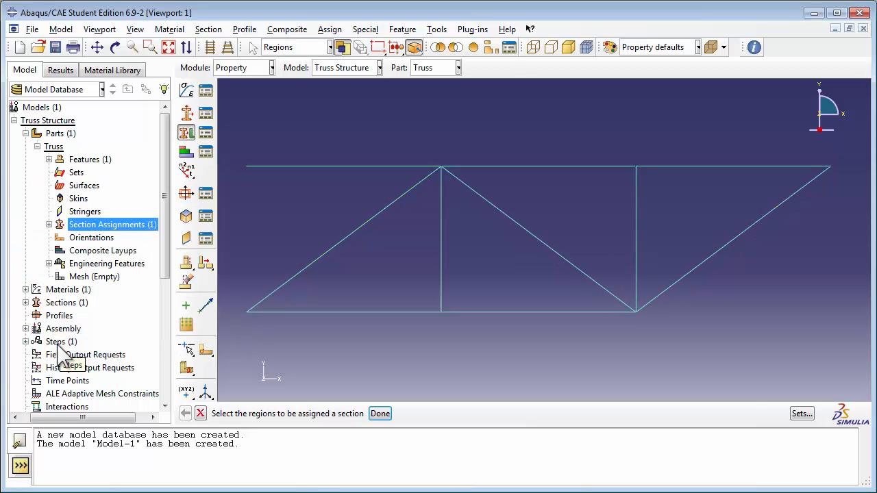
pyautogui.click(379, 414)
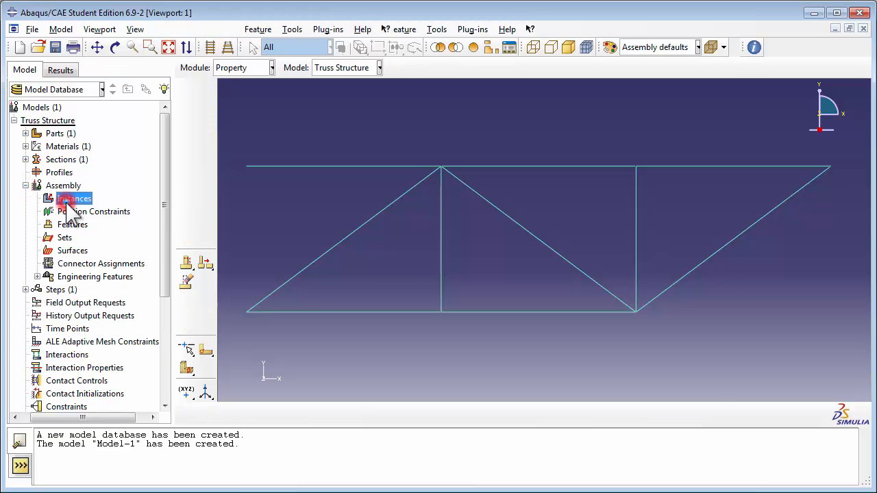
# - Add a dependent instance of part Truss to the assembly, then begin a new assembly set
pyautogui.doubleClick(74, 197)
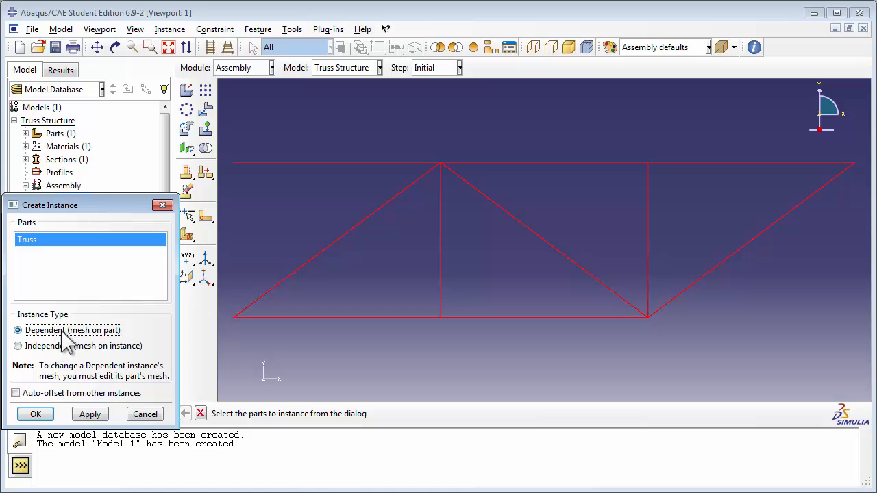
pyautogui.click(36, 414)
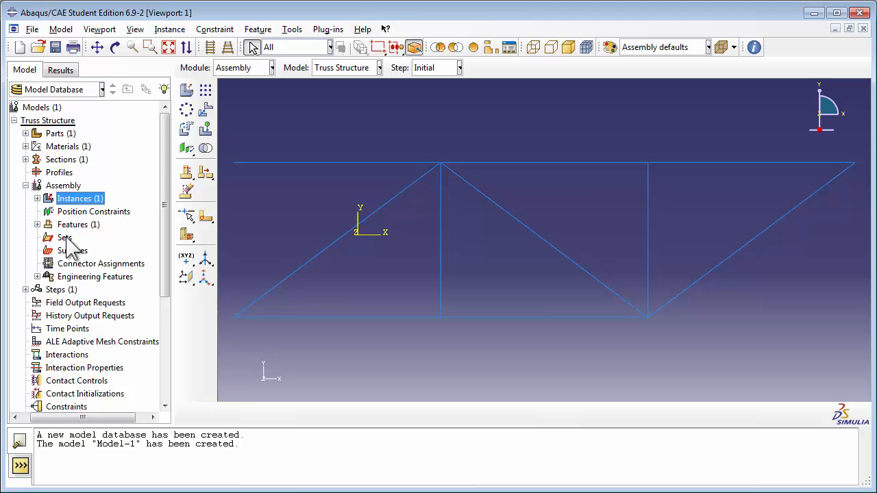
pyautogui.click(64, 237)
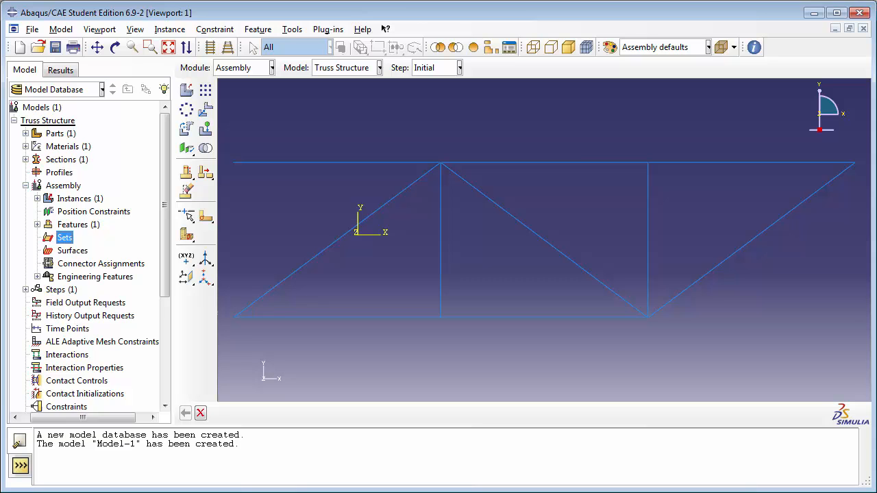
pyautogui.doubleClick(64, 237)
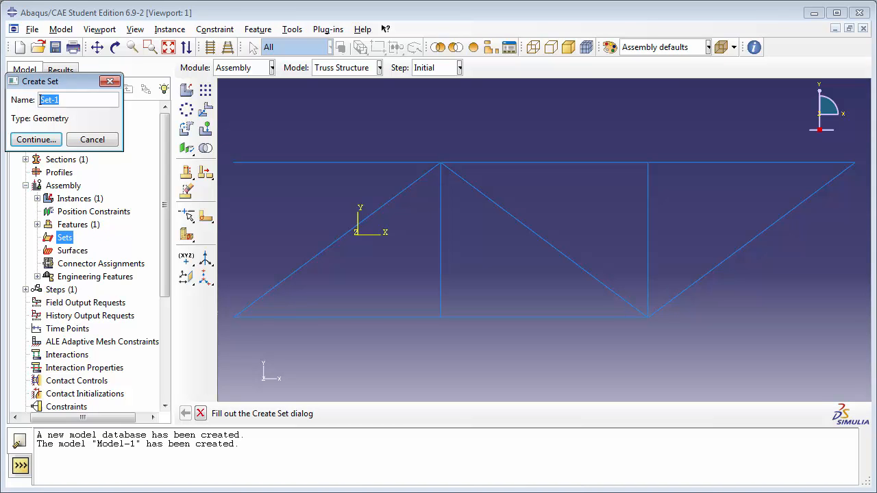
# - Create assembly set 'force point set' holding a single truss vertex
pyautogui.write('force po')
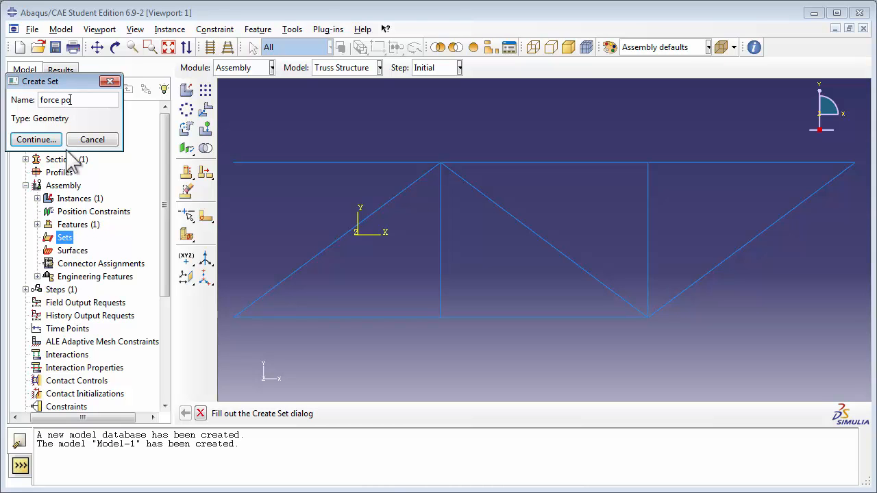
pyautogui.write('int set')
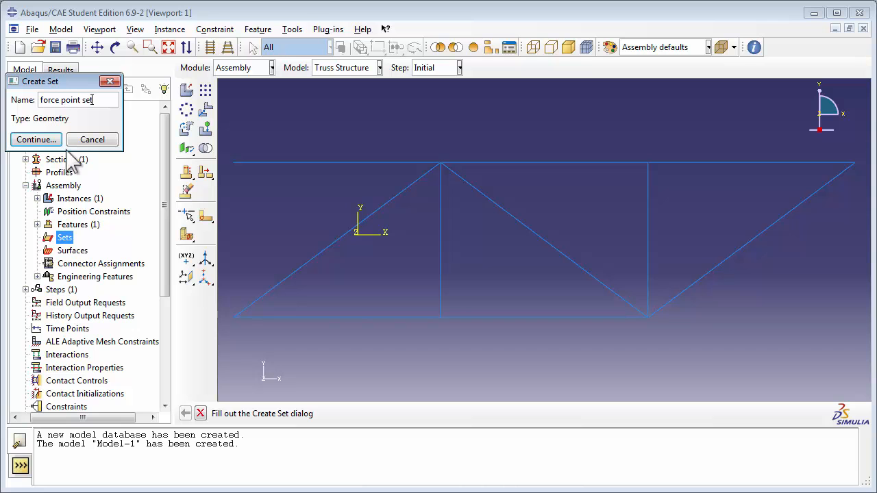
pyautogui.click(35, 139)
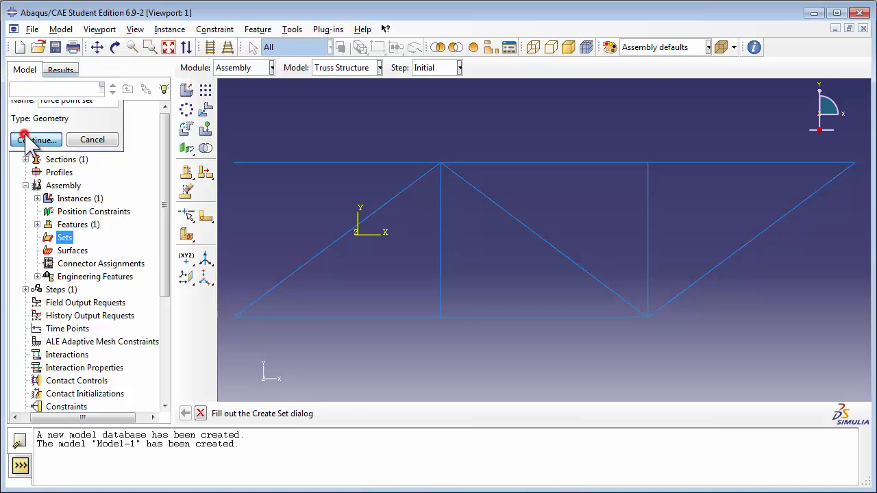
pyautogui.click(36, 140)
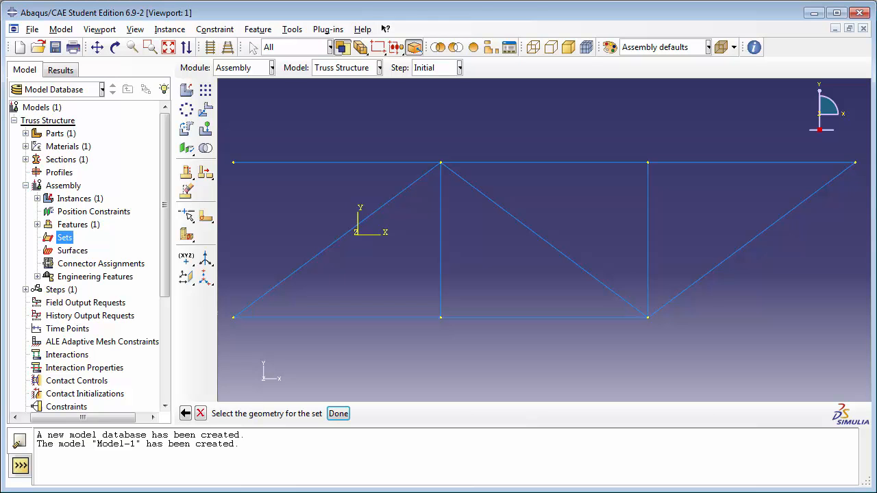
pyautogui.moveTo(89, 150)
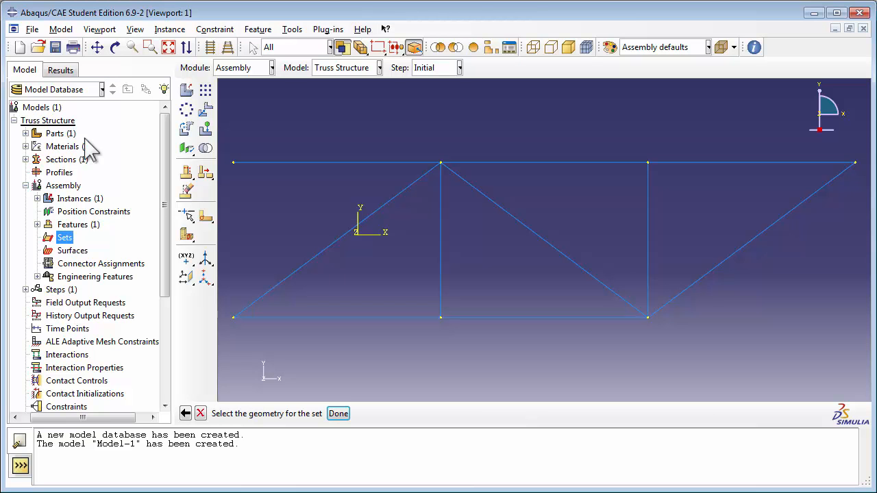
pyautogui.moveTo(649, 171)
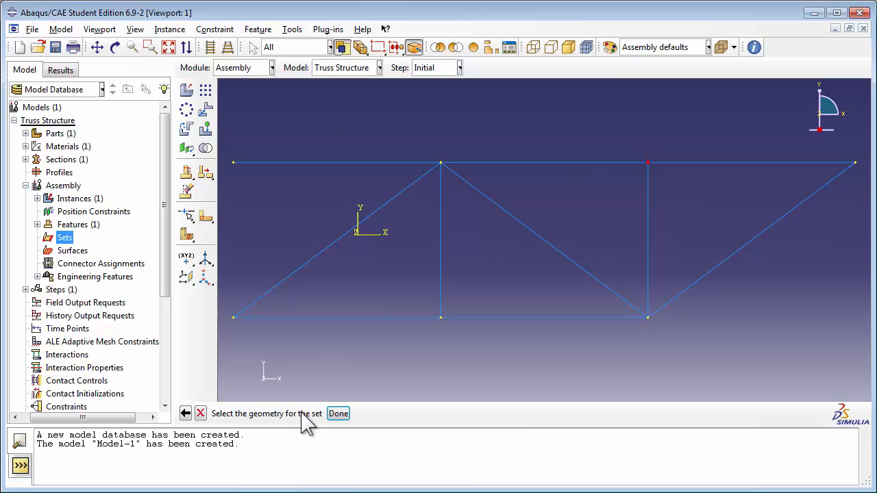
pyautogui.click(337, 413)
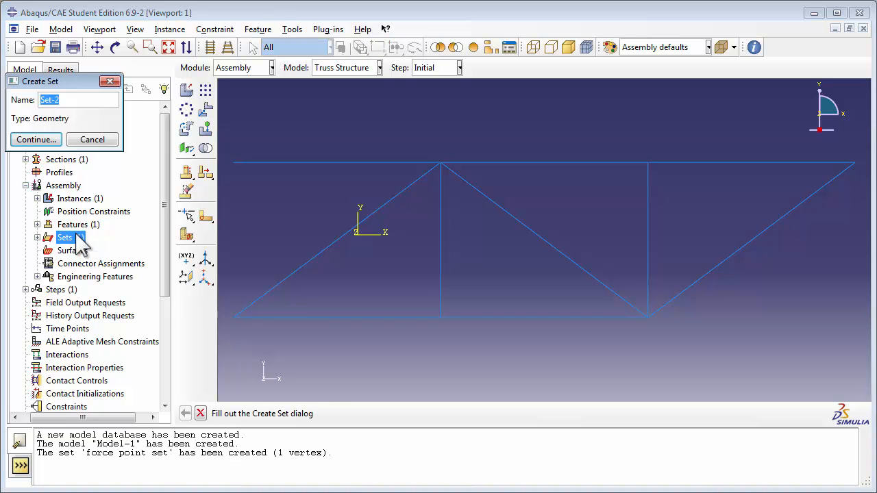
# - Create assembly set 'end point set' holding one truss end vertex
pyautogui.write('end point set')
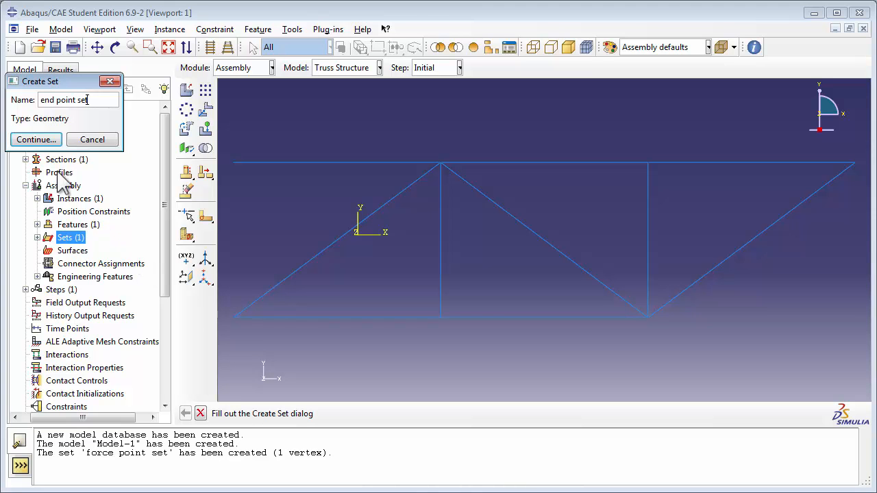
pyautogui.click(36, 140)
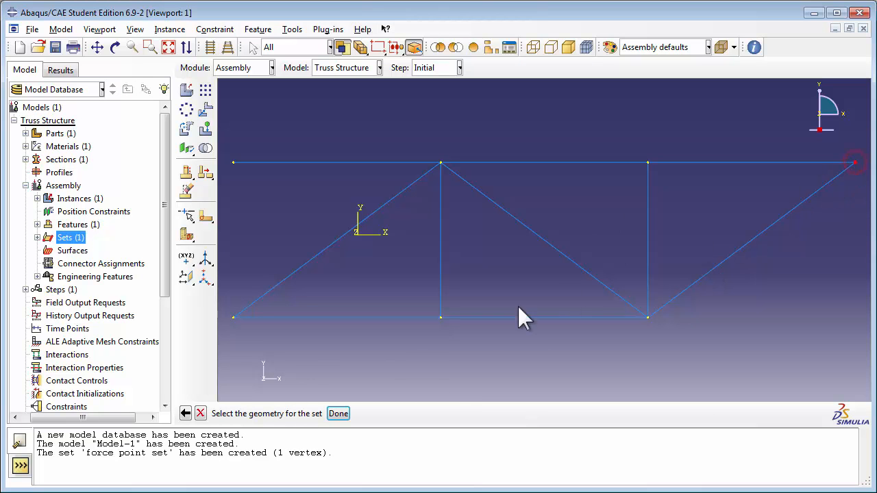
pyautogui.click(337, 414)
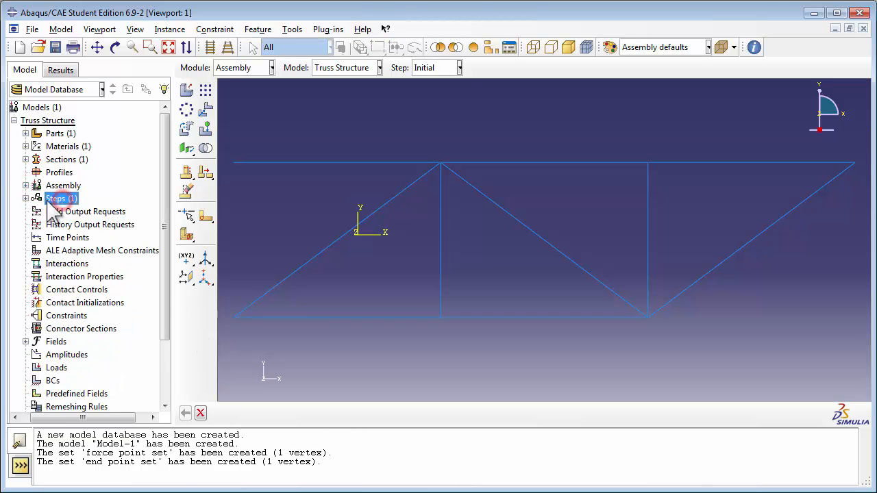
# - Create a Dynamic, Explicit step named 'Loading Step' after the Initial step
pyautogui.doubleClick(56, 197)
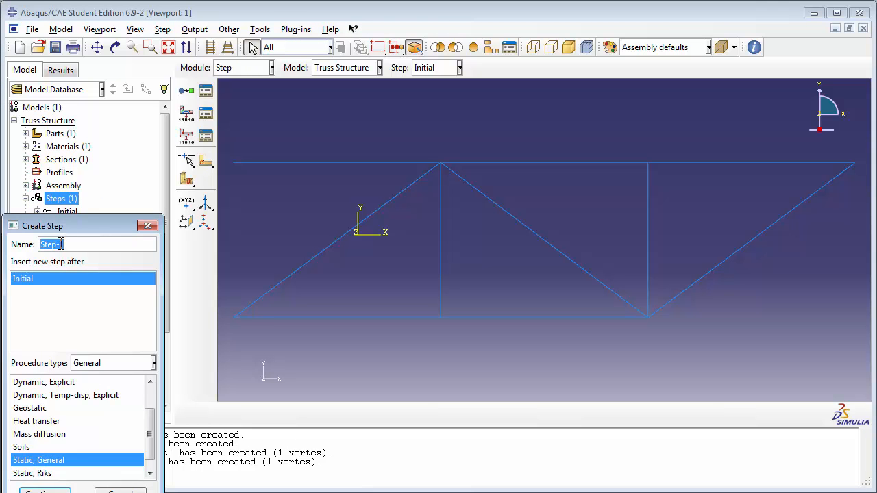
pyautogui.write('Loading S')
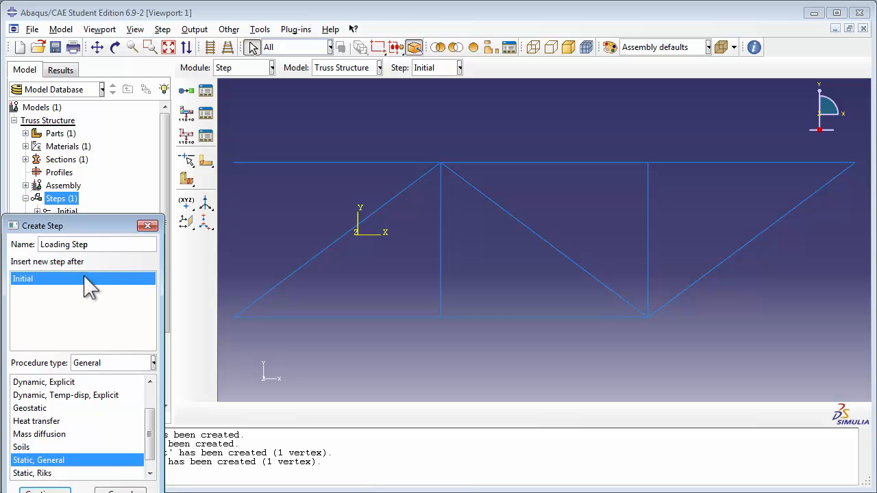
pyautogui.moveTo(58, 468)
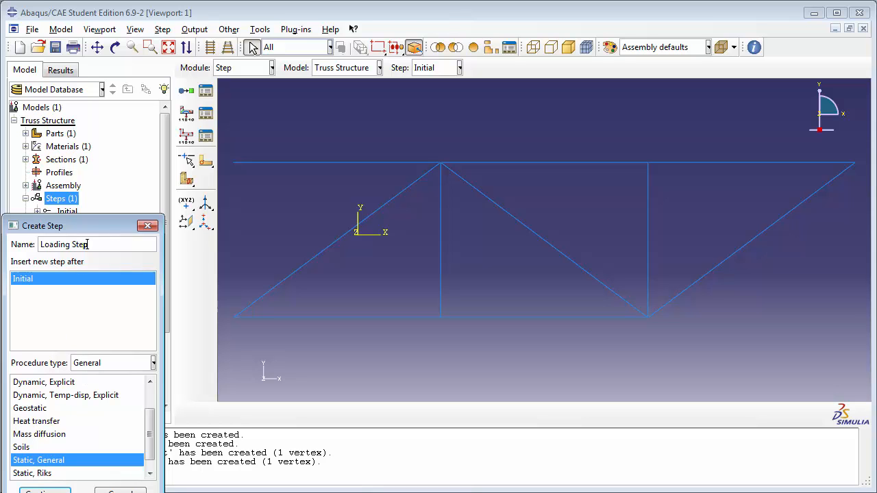
pyautogui.moveTo(69, 408)
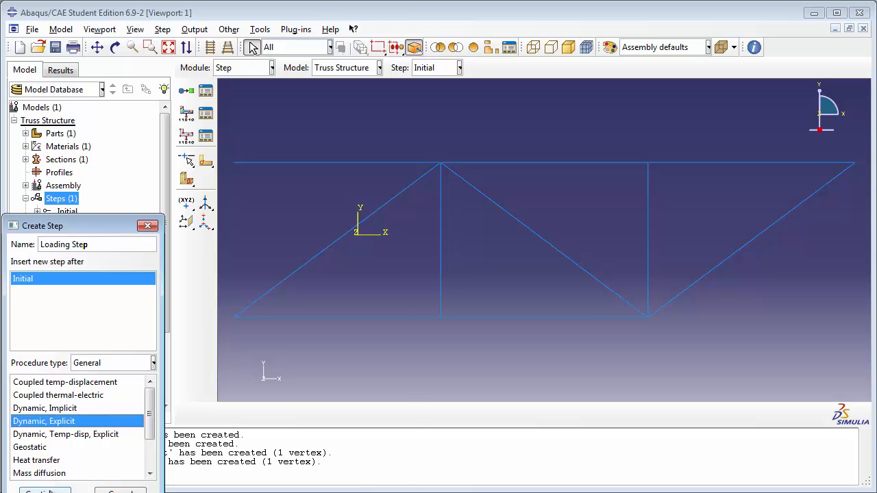
pyautogui.click(44, 490)
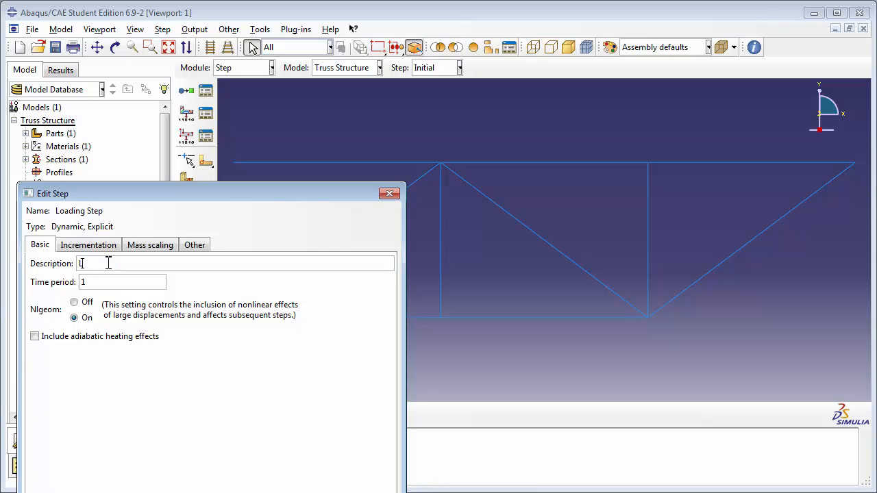
# - Describe Loading Step as 'Loads are applied 0.01 s in this step' and set time period 0.01
pyautogui.write('Loads are applied to the truss fo')
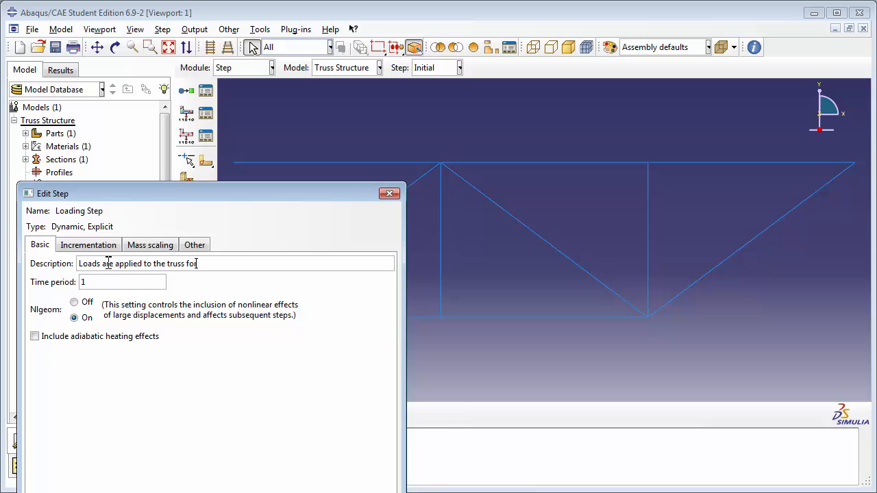
pyautogui.write('0.01 s')
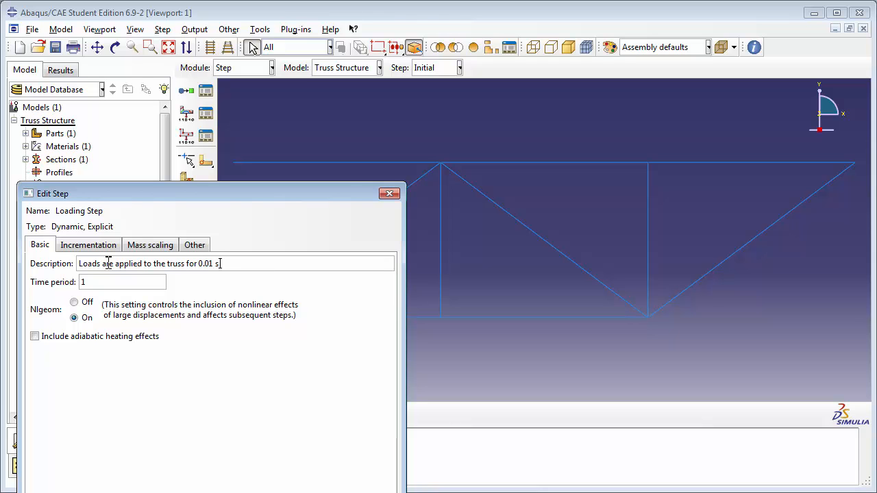
pyautogui.write('in this step')
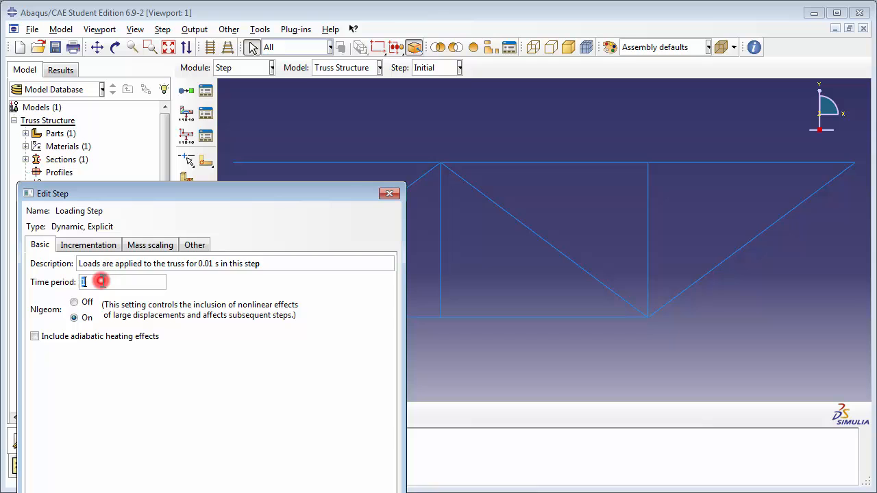
pyautogui.write('0.')
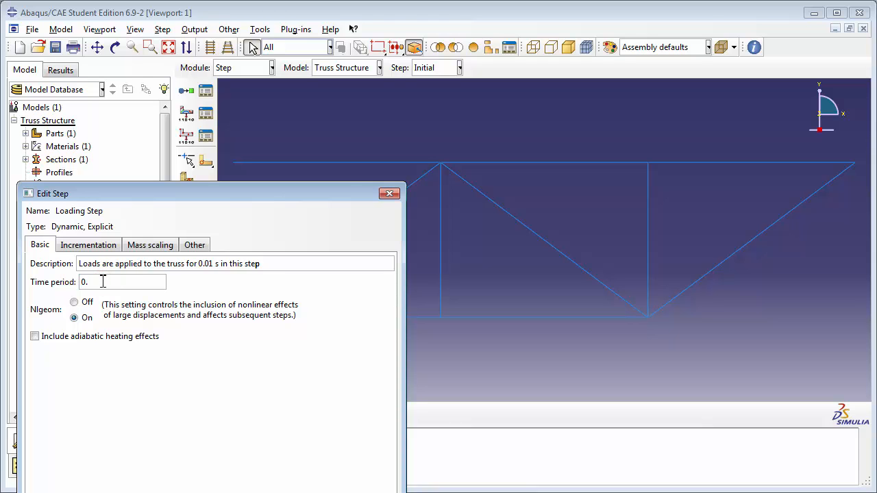
pyautogui.write('01')
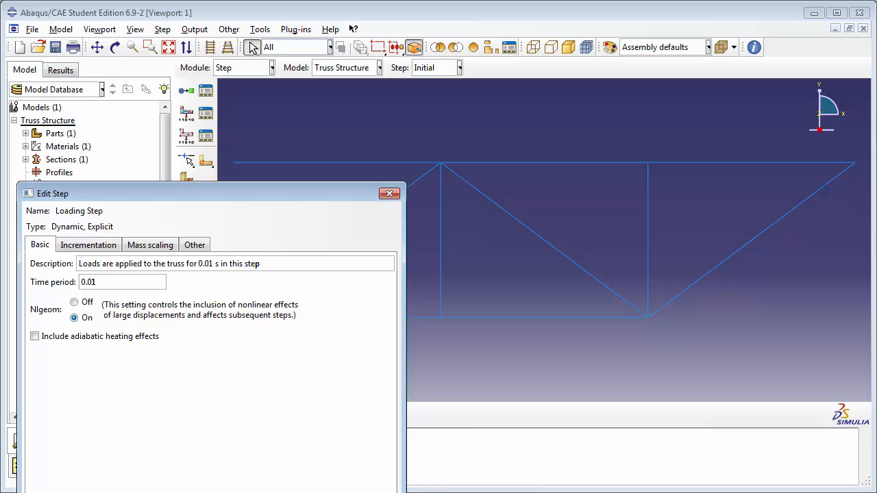
pyautogui.moveTo(93, 435)
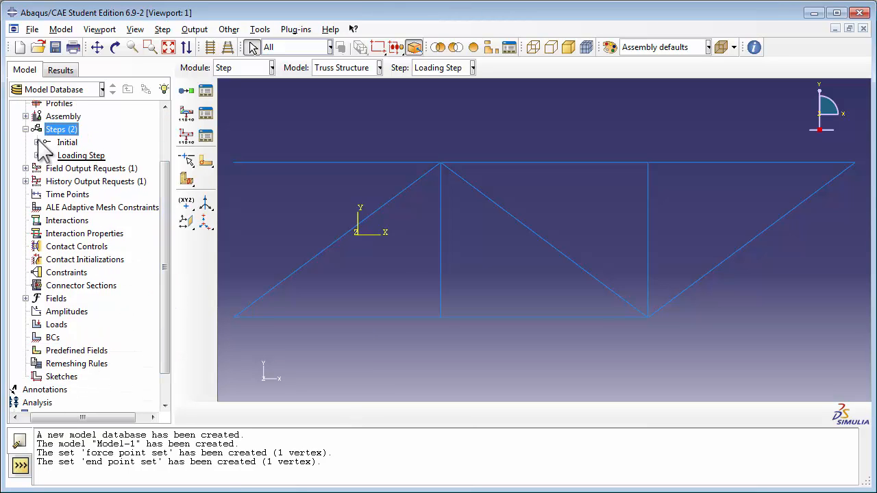
# - Rename history output request H-Output-1 to 'Force Point Output'
pyautogui.click(25, 128)
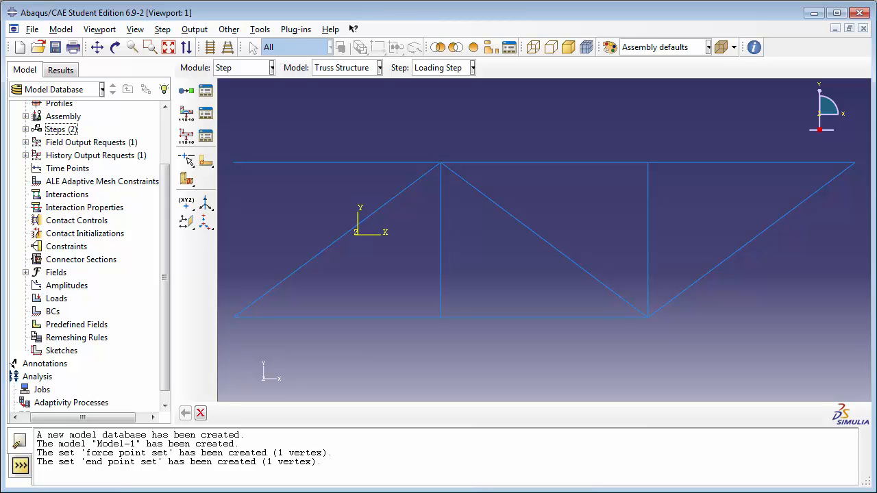
pyautogui.click(24, 156)
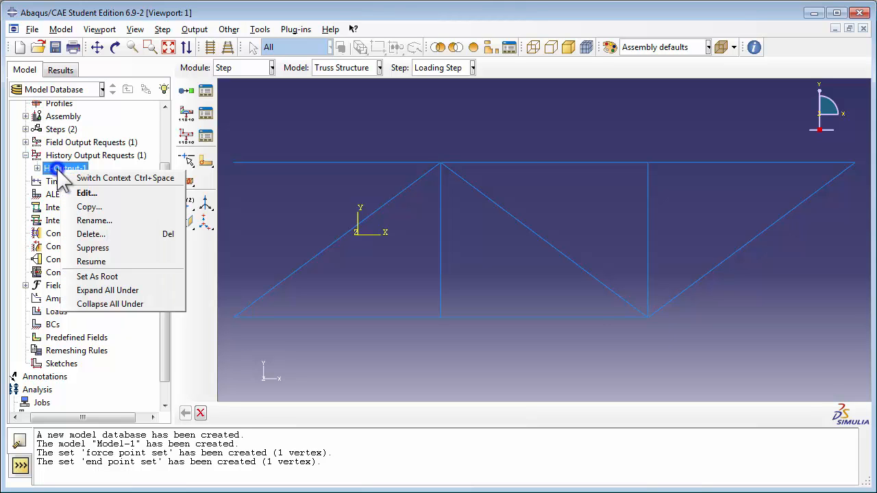
pyautogui.moveTo(93, 219)
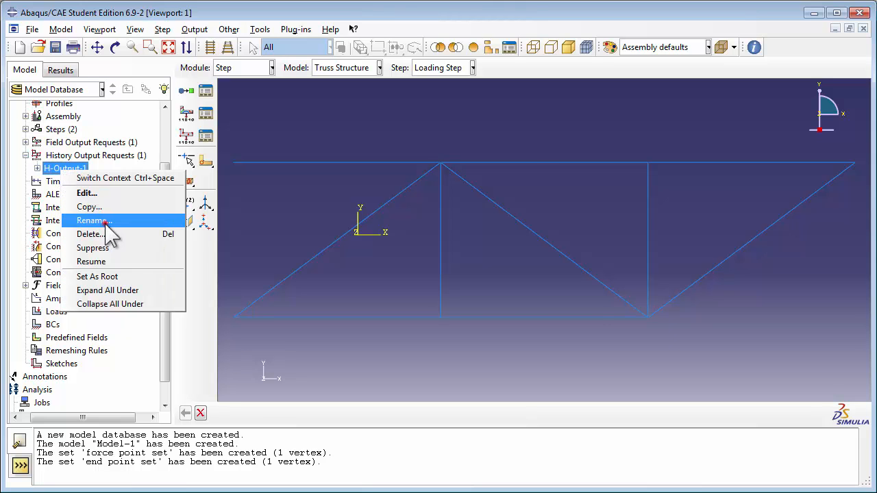
pyautogui.click(90, 219)
pyautogui.write('Force Point')
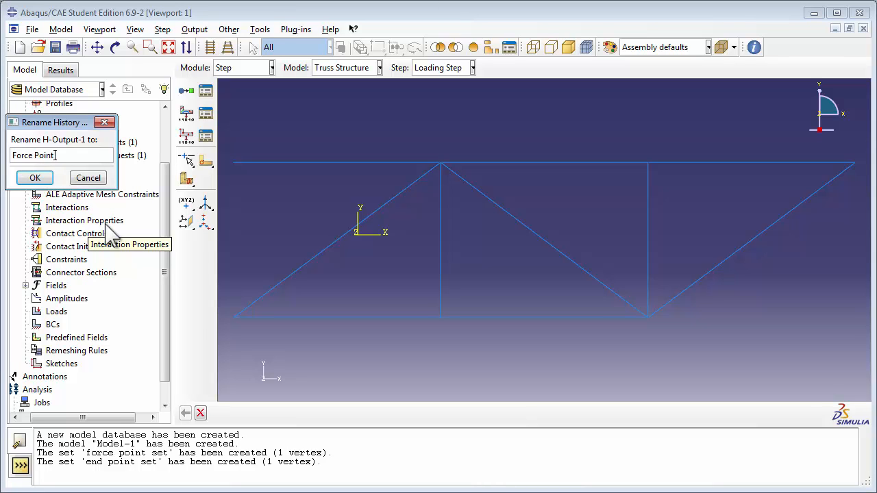
pyautogui.write('Output')
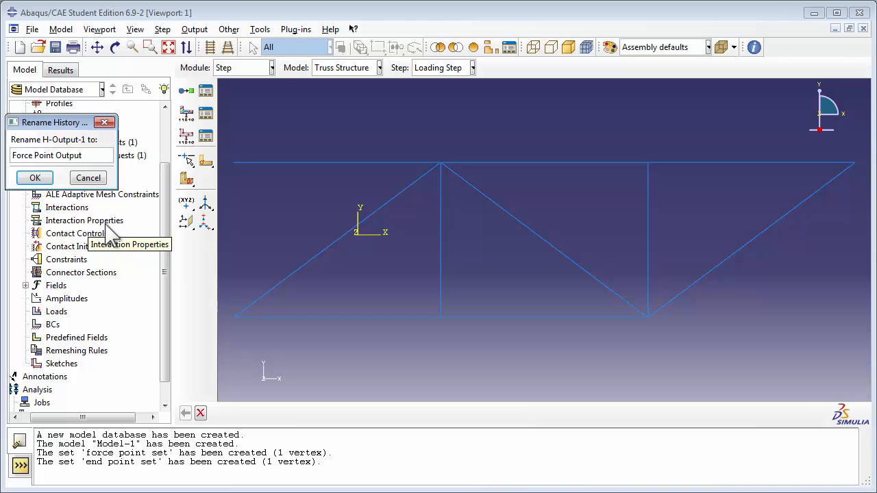
pyautogui.click(34, 178)
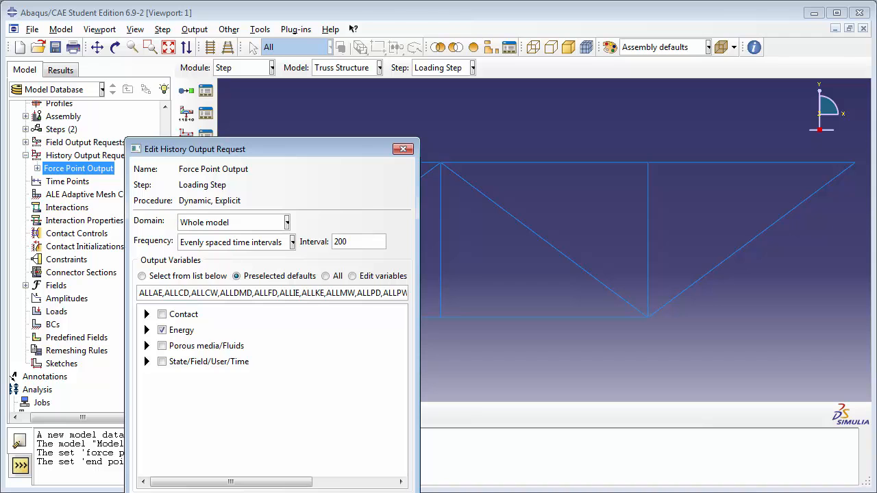
# - Set Force Point Output domain to Set: force point set with output every 1 increment
pyautogui.click(286, 222)
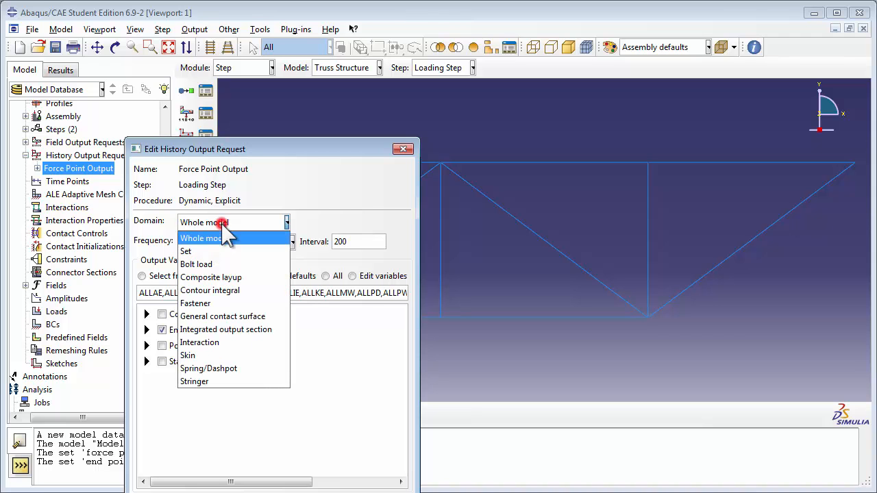
pyautogui.click(186, 251)
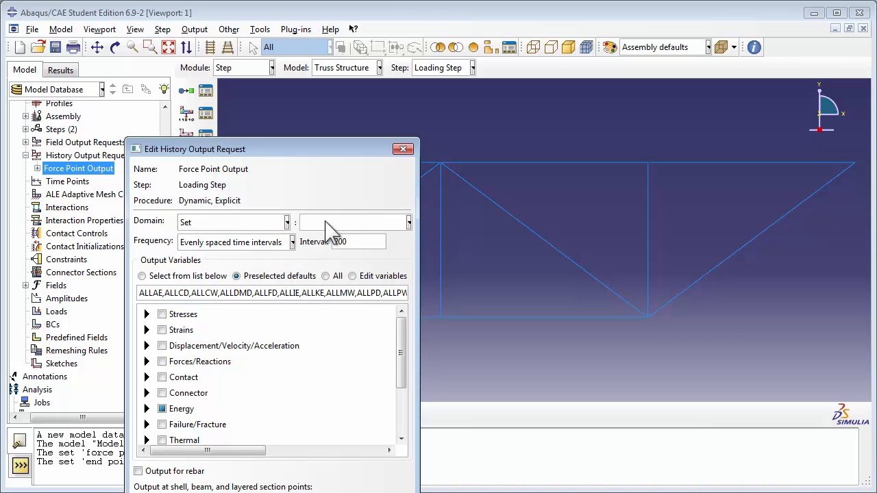
pyautogui.click(408, 222)
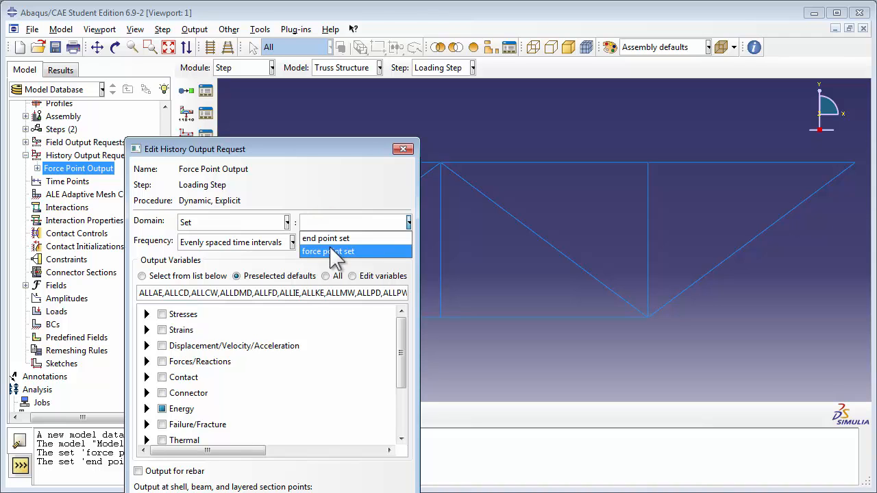
pyautogui.click(329, 253)
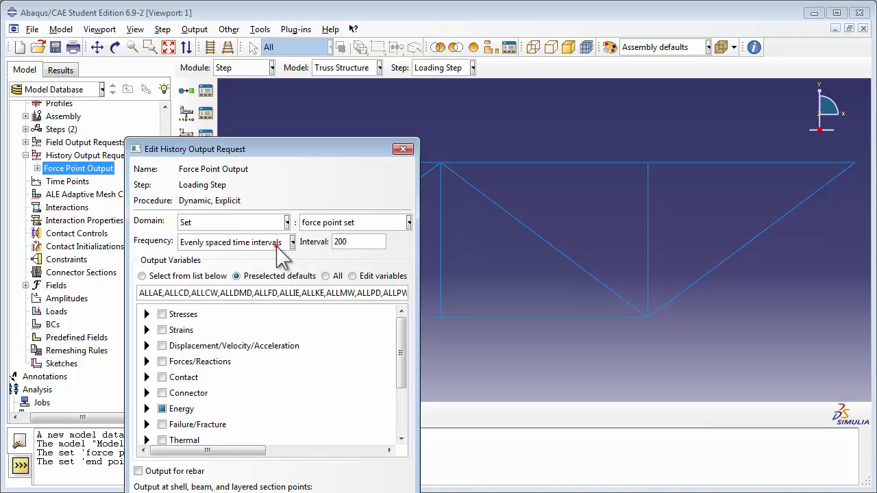
pyautogui.click(292, 241)
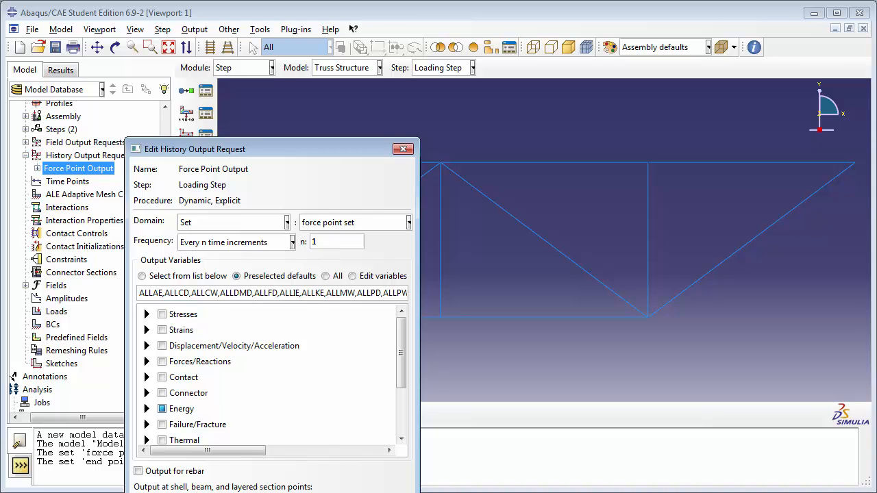
# - Request translations UT as the output variable, then begin a second history output request
pyautogui.click(142, 275)
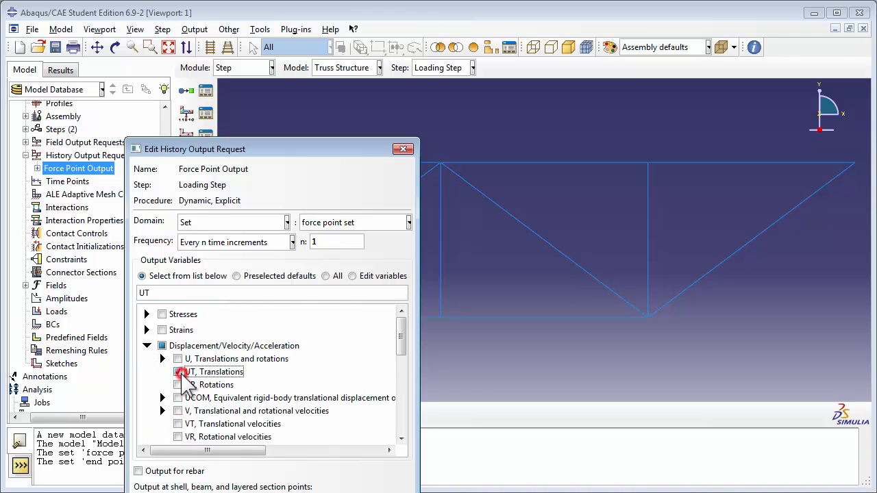
pyautogui.click(147, 346)
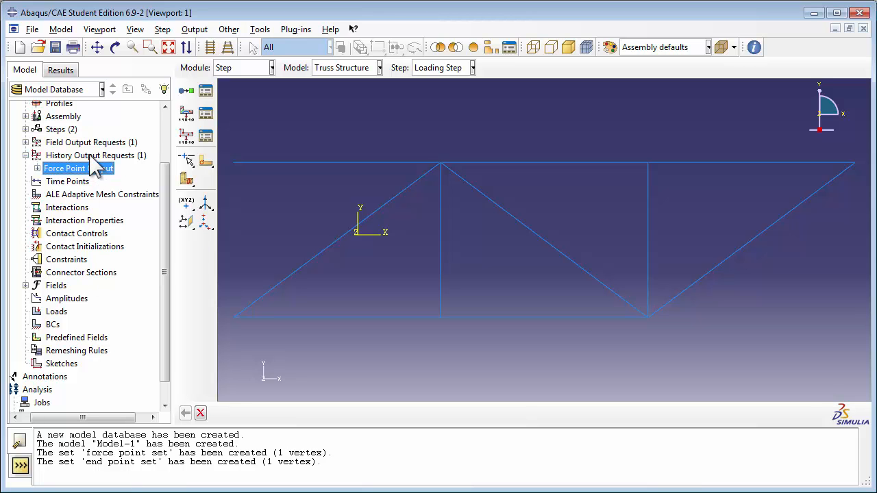
pyautogui.doubleClick(96, 155)
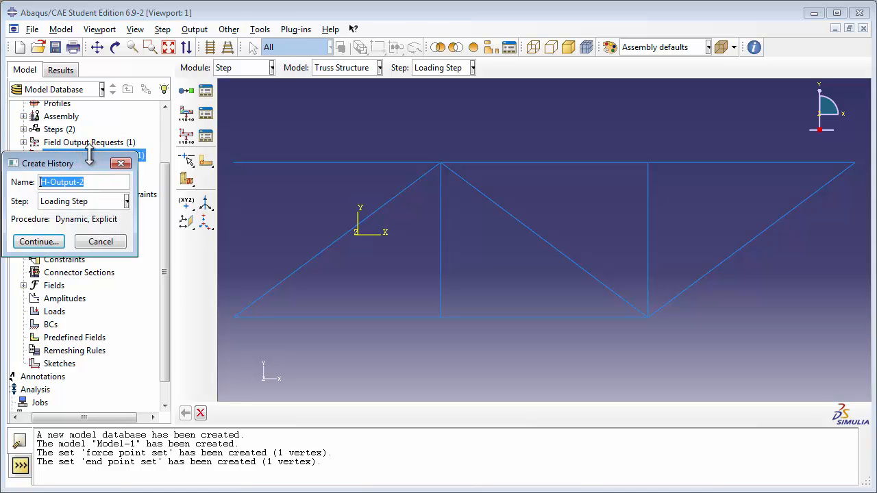